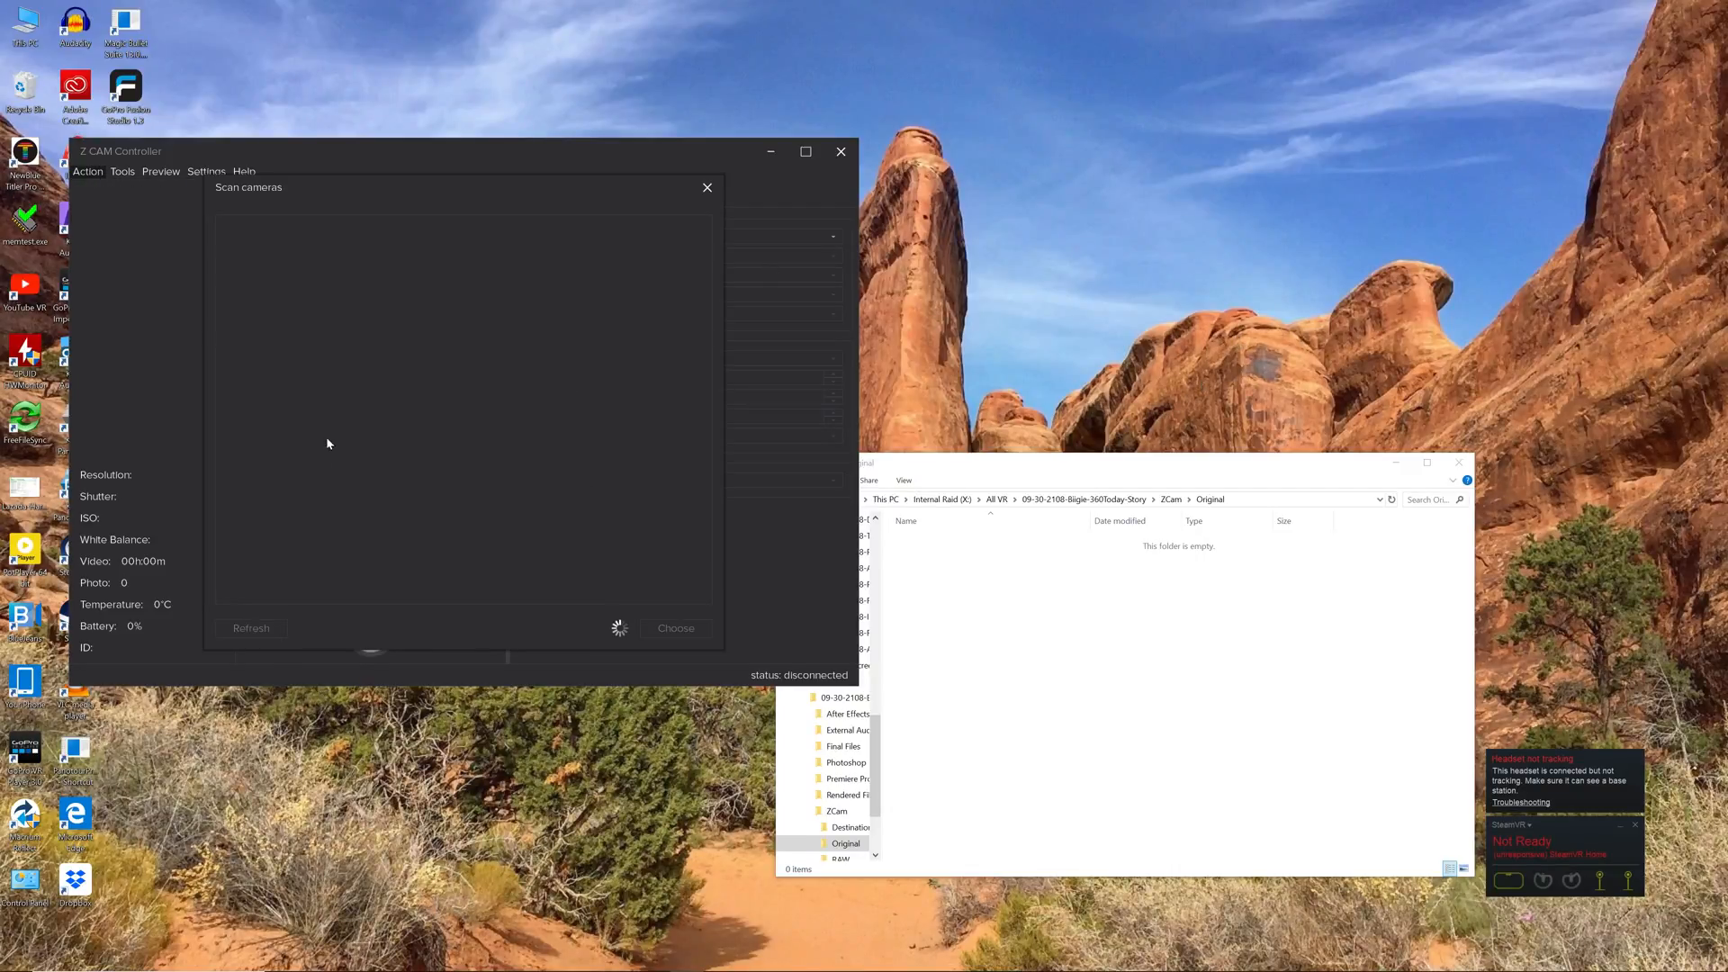
# Scan the network and choose the found K1 Pro so the controller connects to it.
pyautogui.click(251, 626)
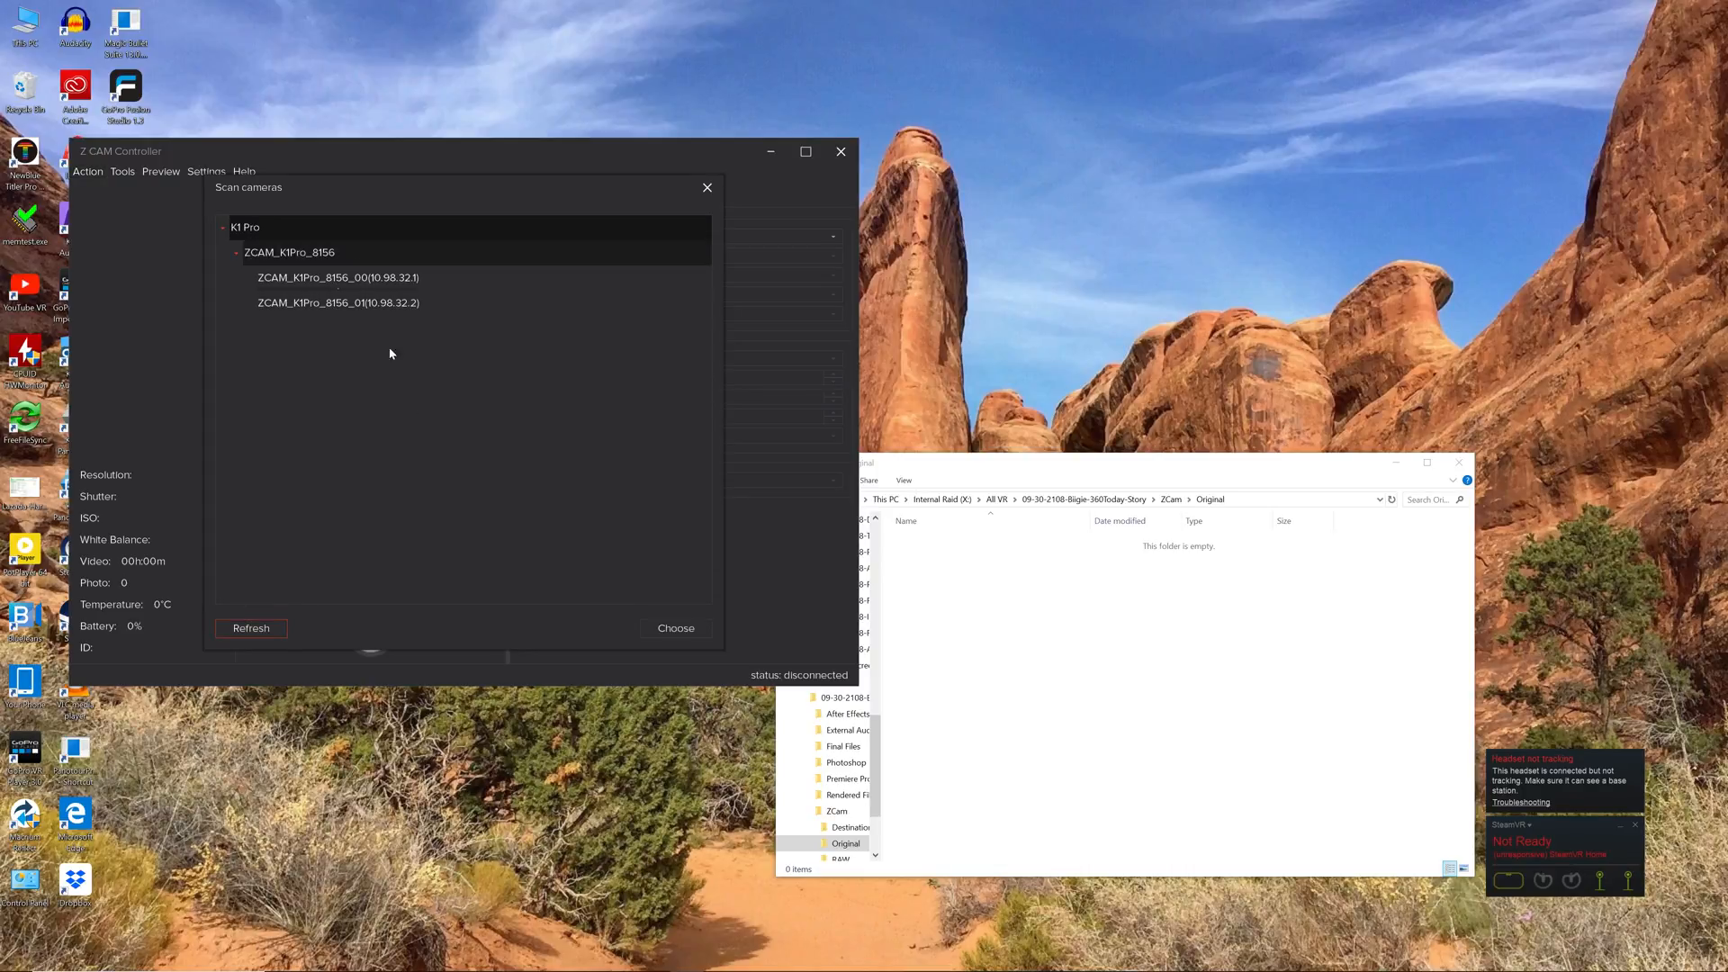
pyautogui.moveTo(567, 593)
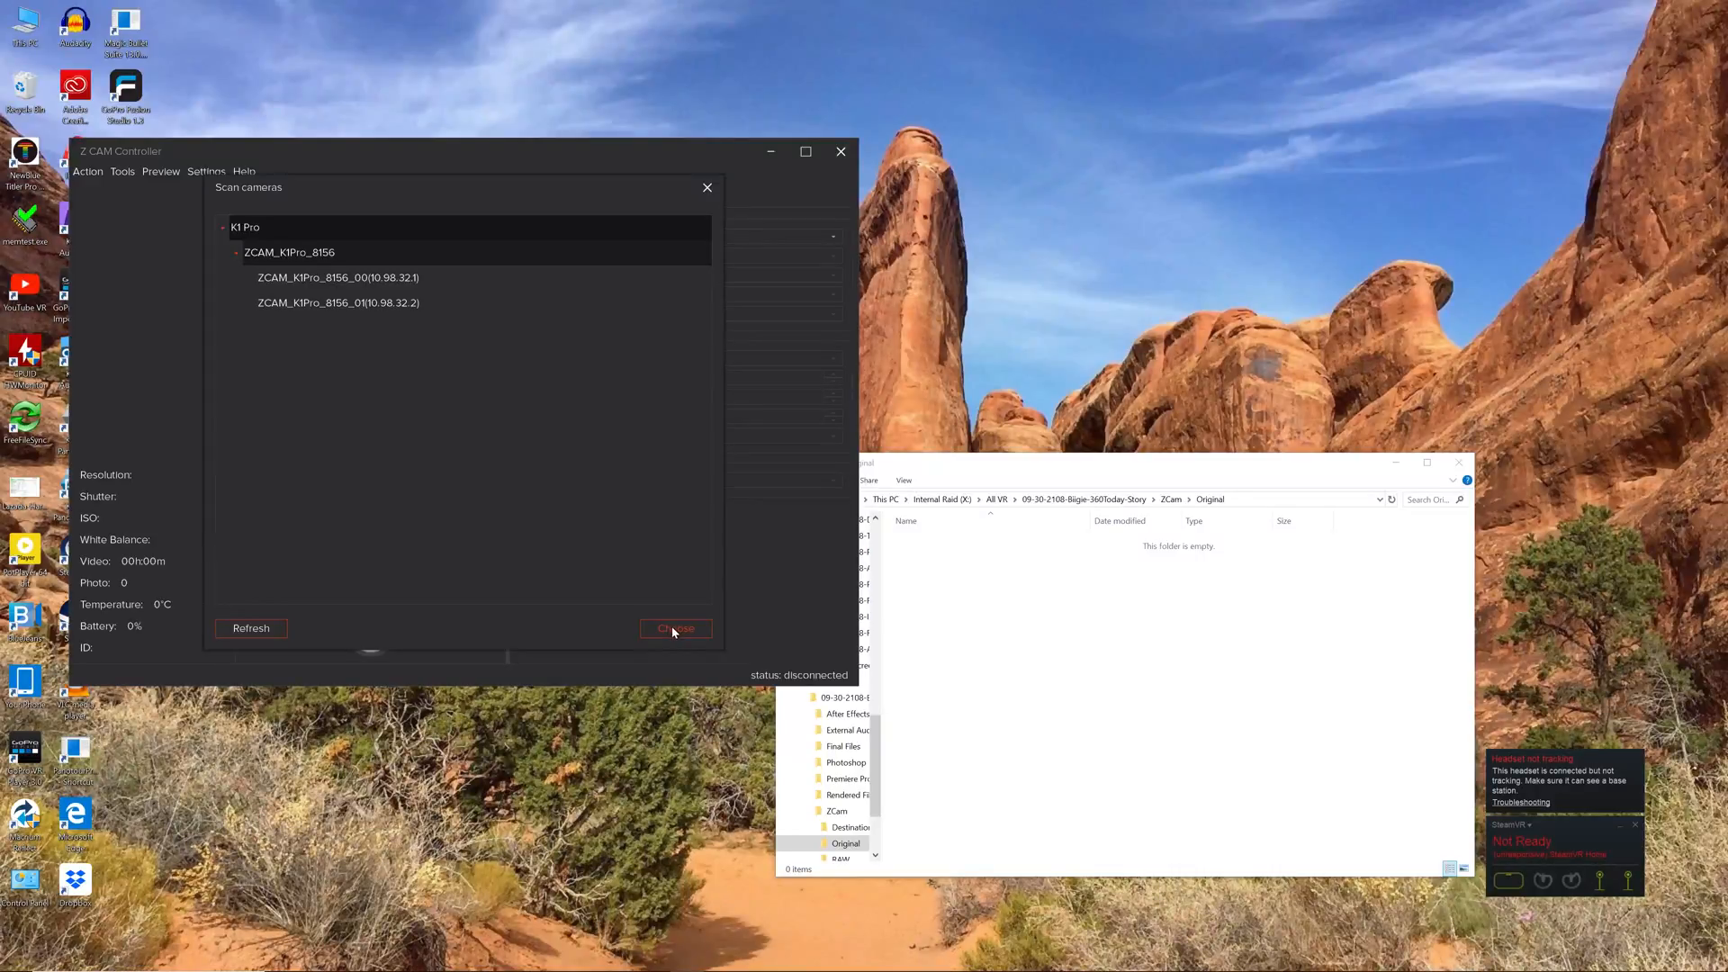
pyautogui.click(676, 628)
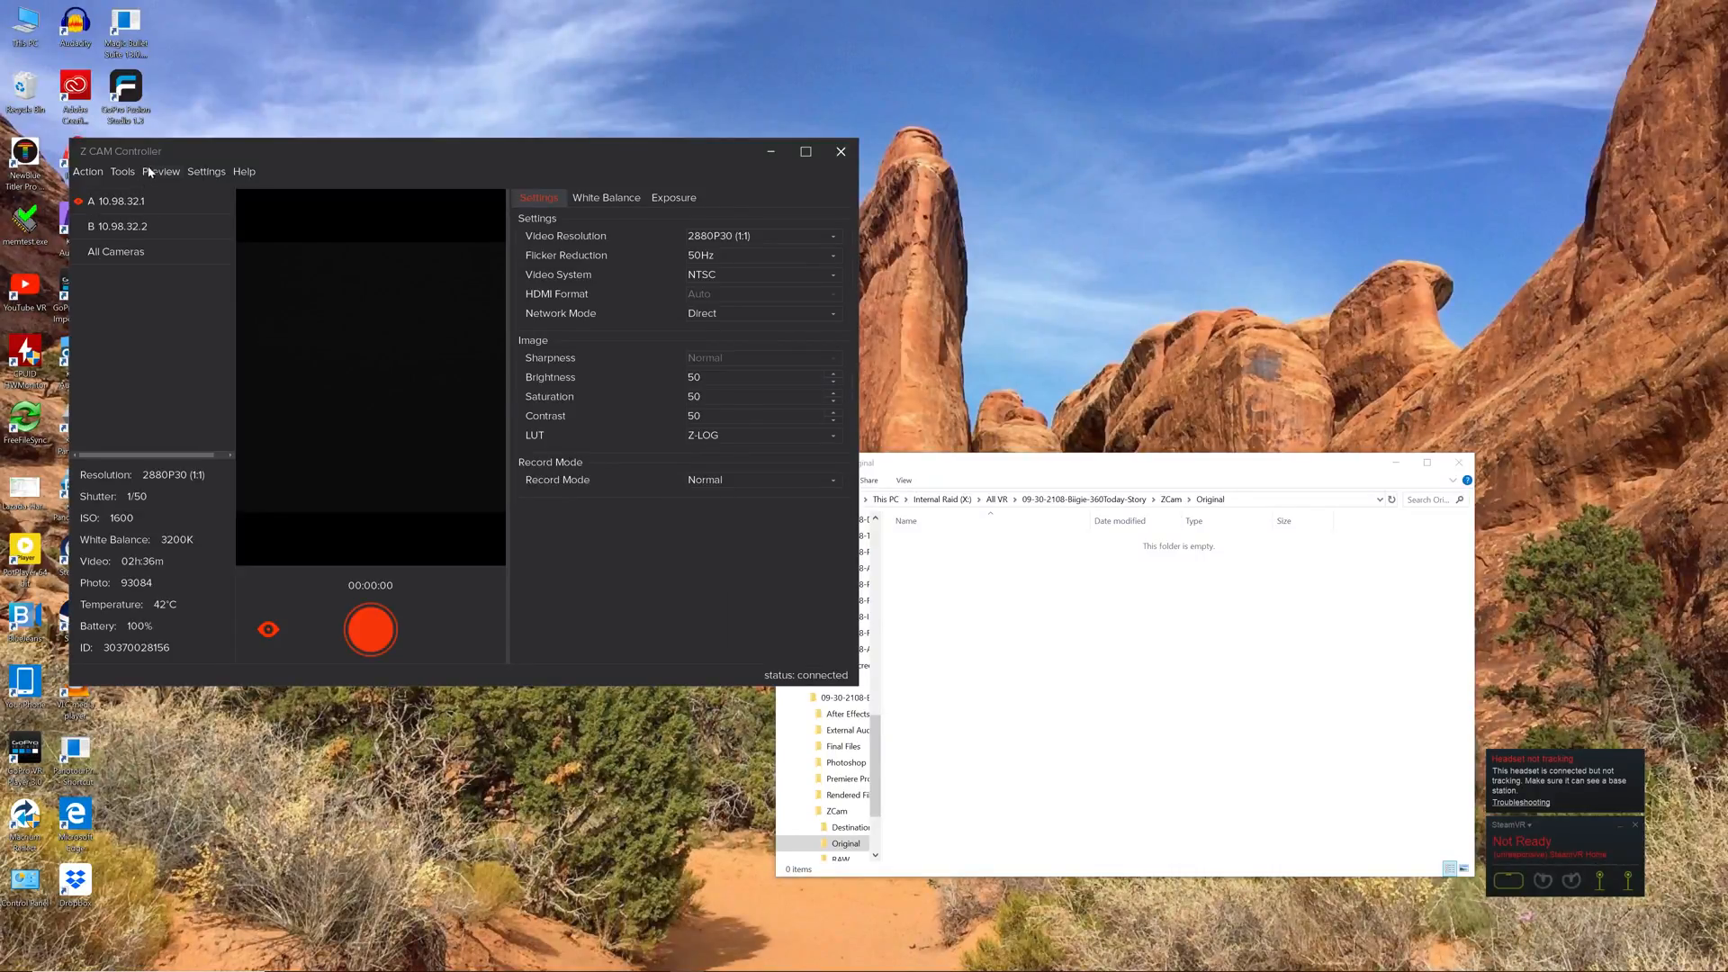
# Open the camera's File Manager from Tools and select all 25 MOV clips.
pyautogui.click(123, 171)
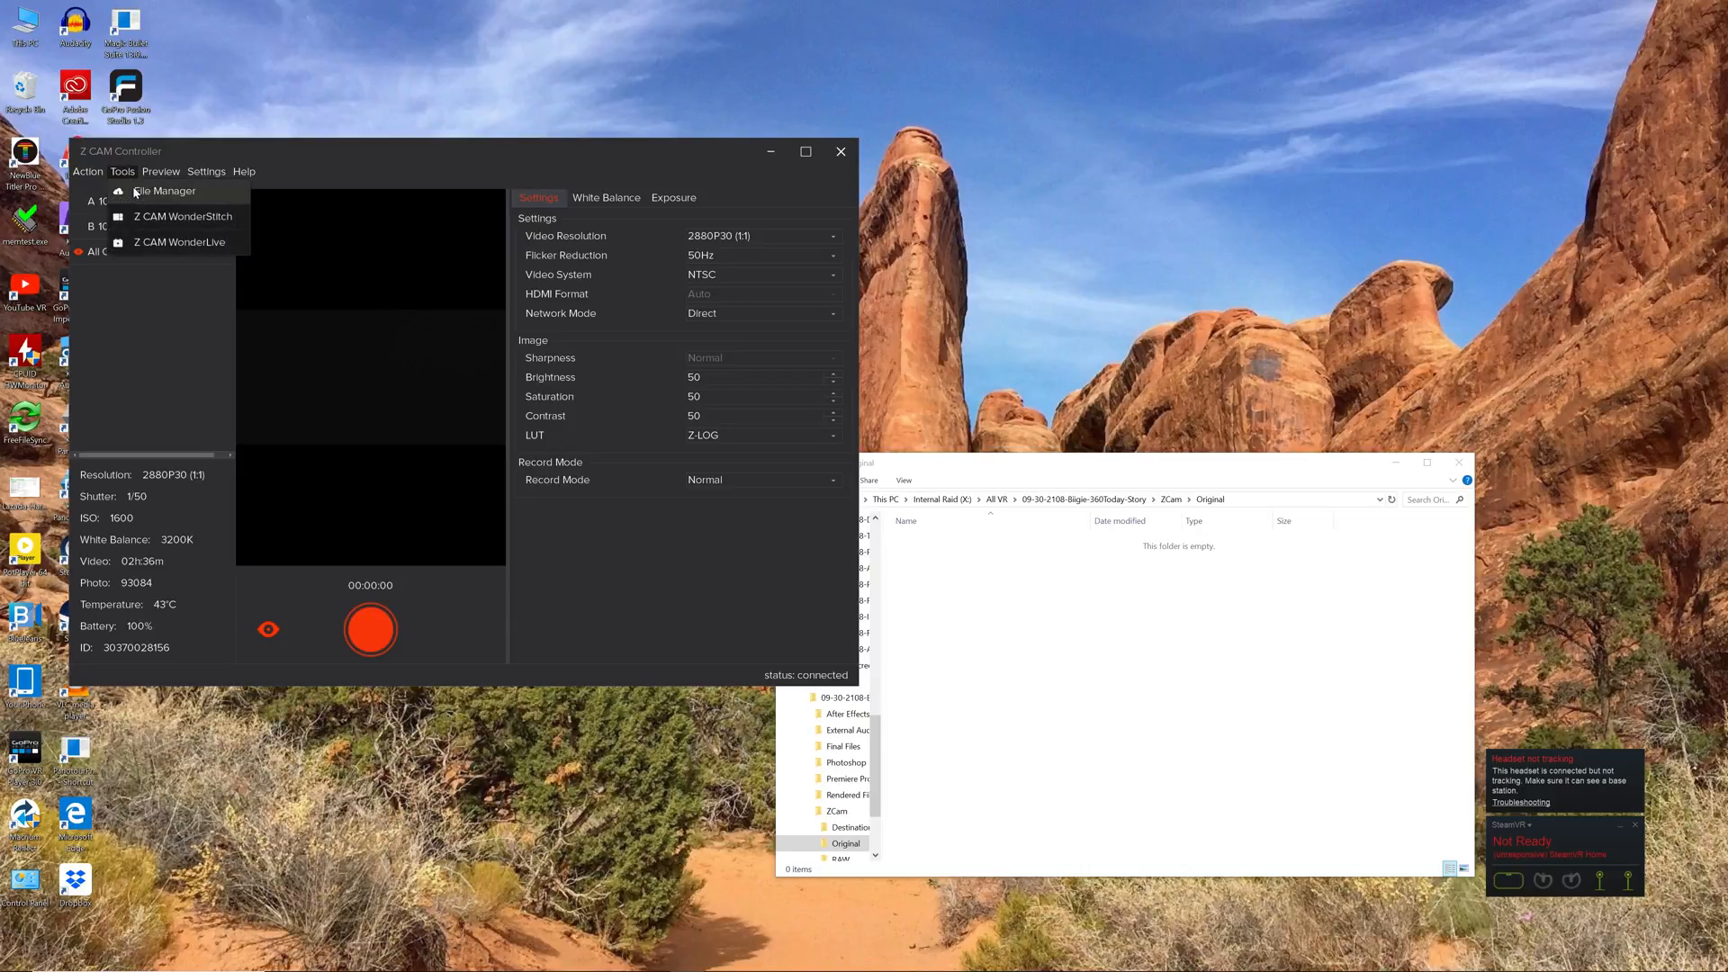
pyautogui.click(164, 191)
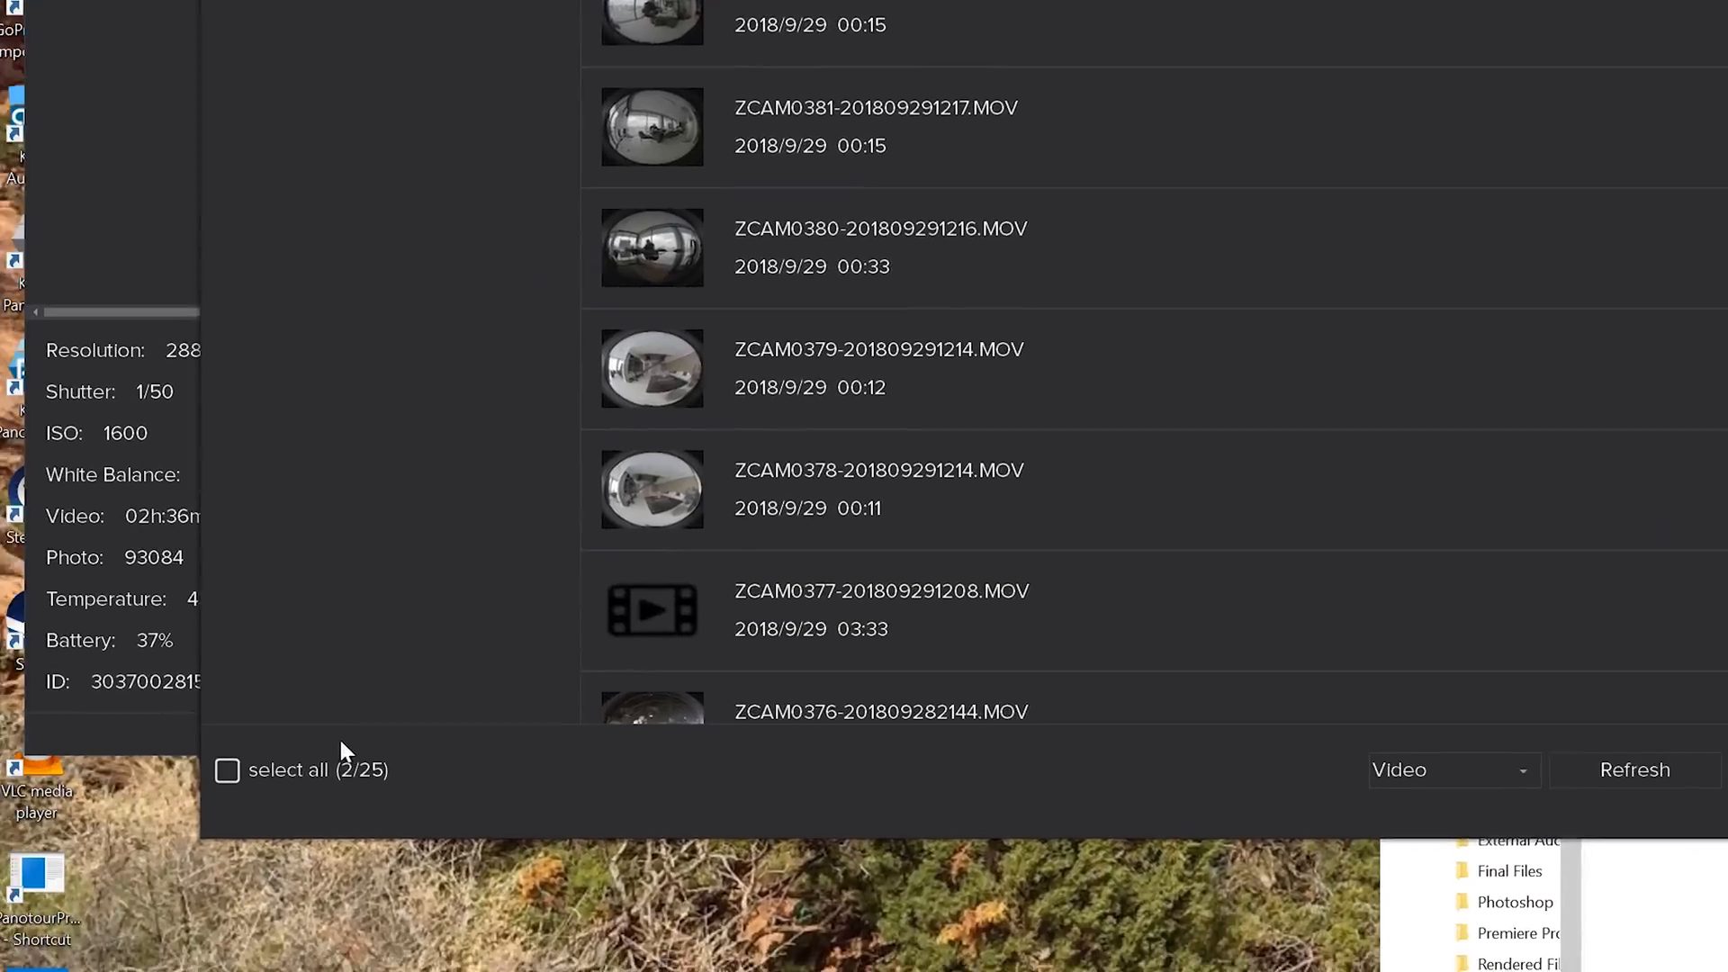
pyautogui.click(227, 769)
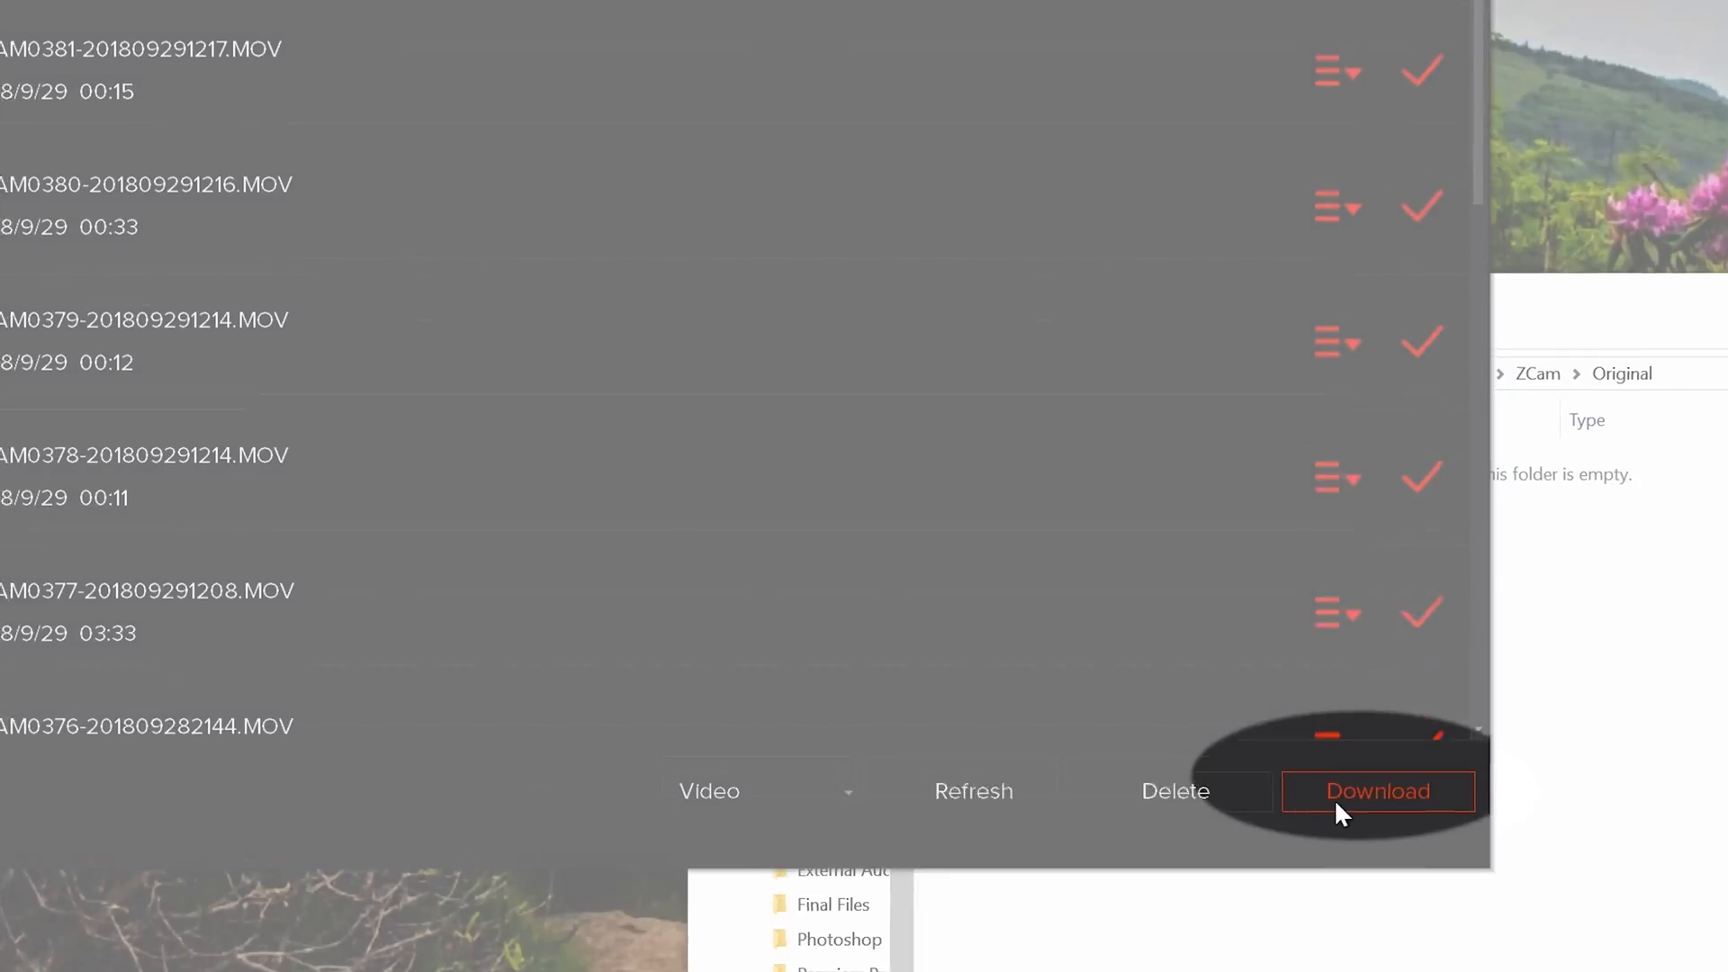
# Download the selected clips into the ZCam Original folder and show the Done list.
pyautogui.click(1377, 792)
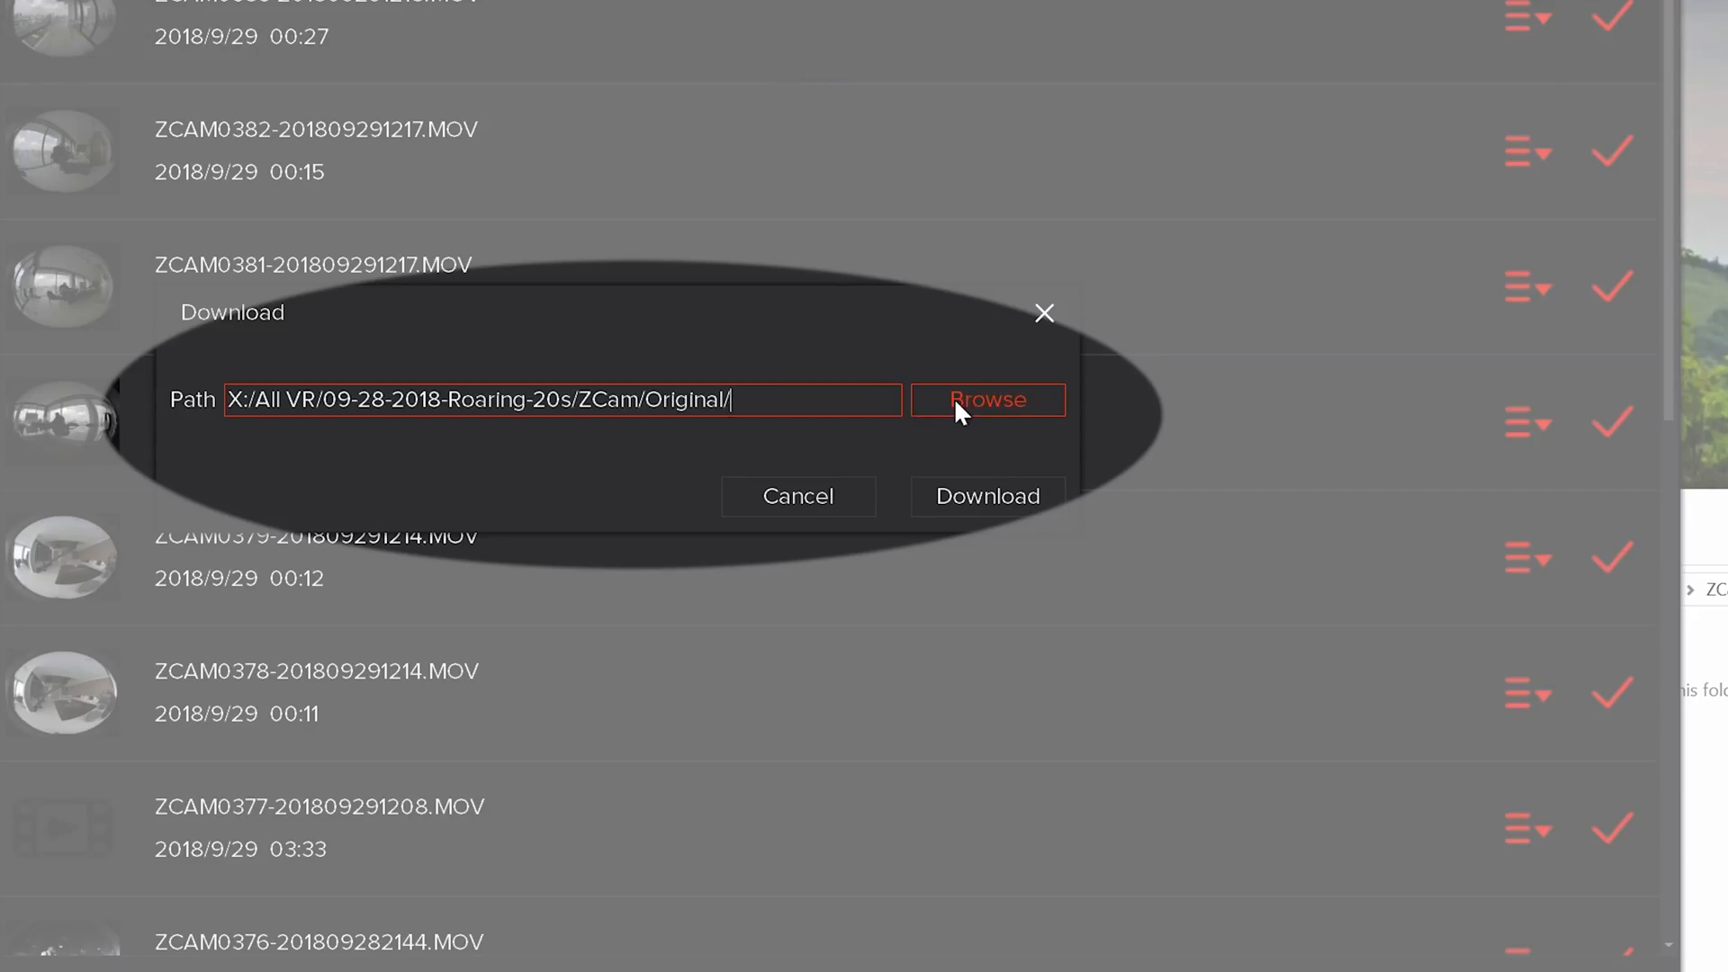
pyautogui.click(989, 400)
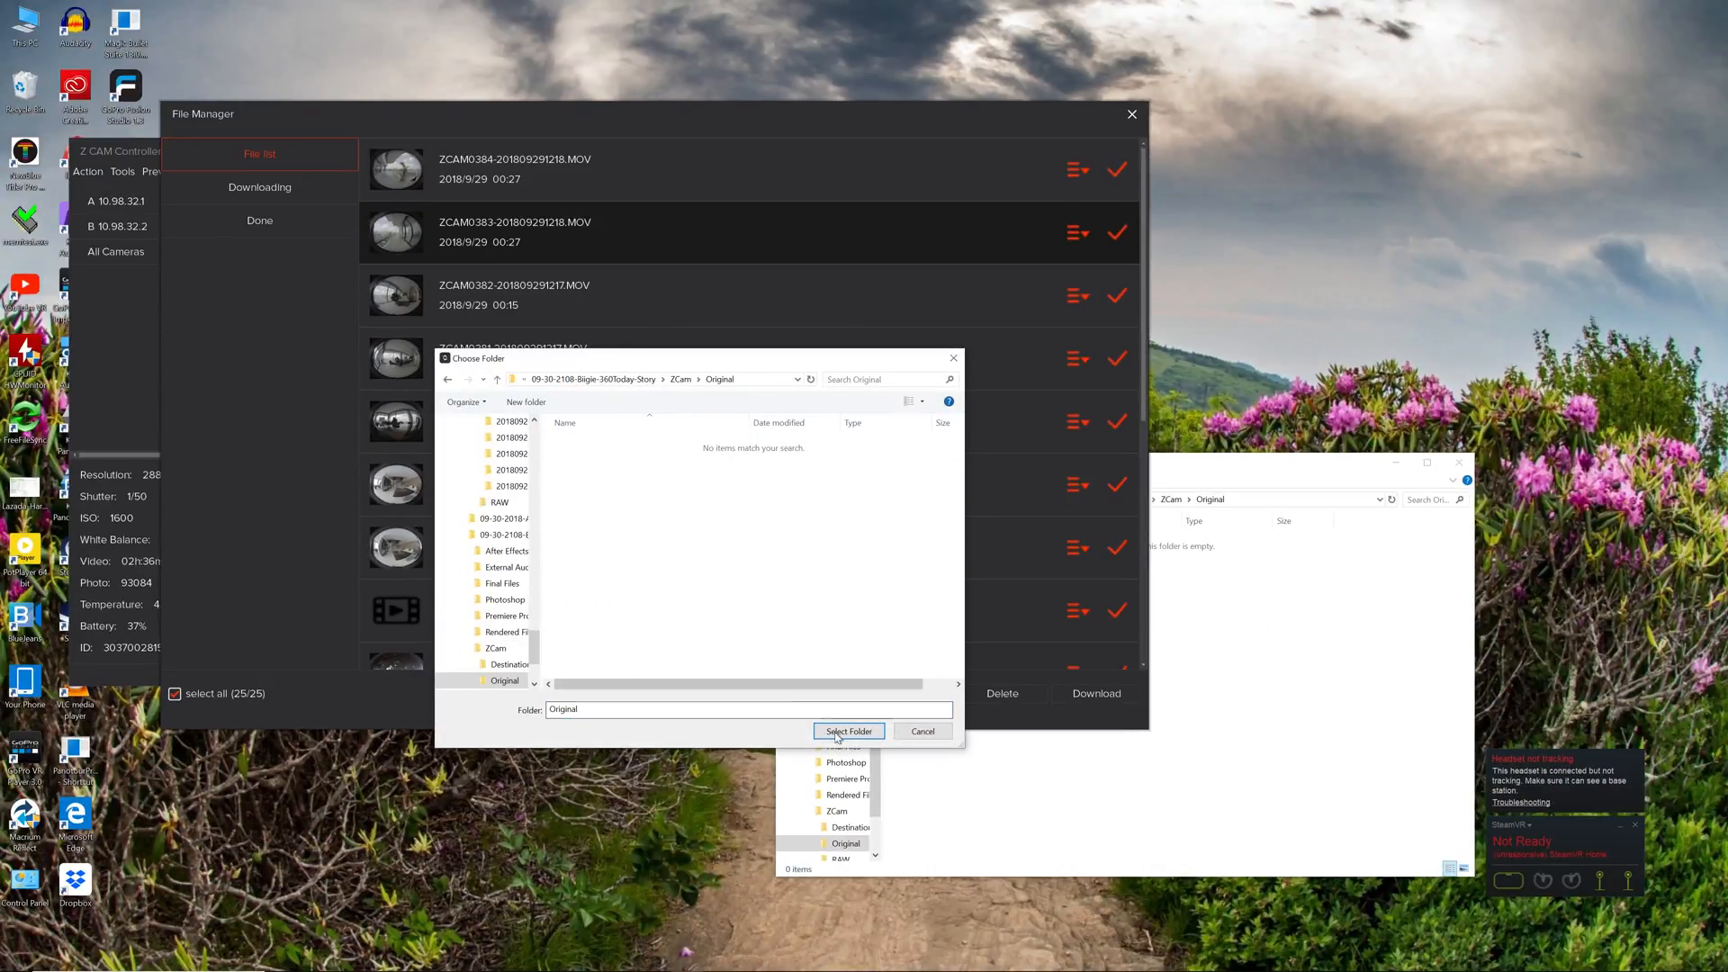
pyautogui.click(848, 731)
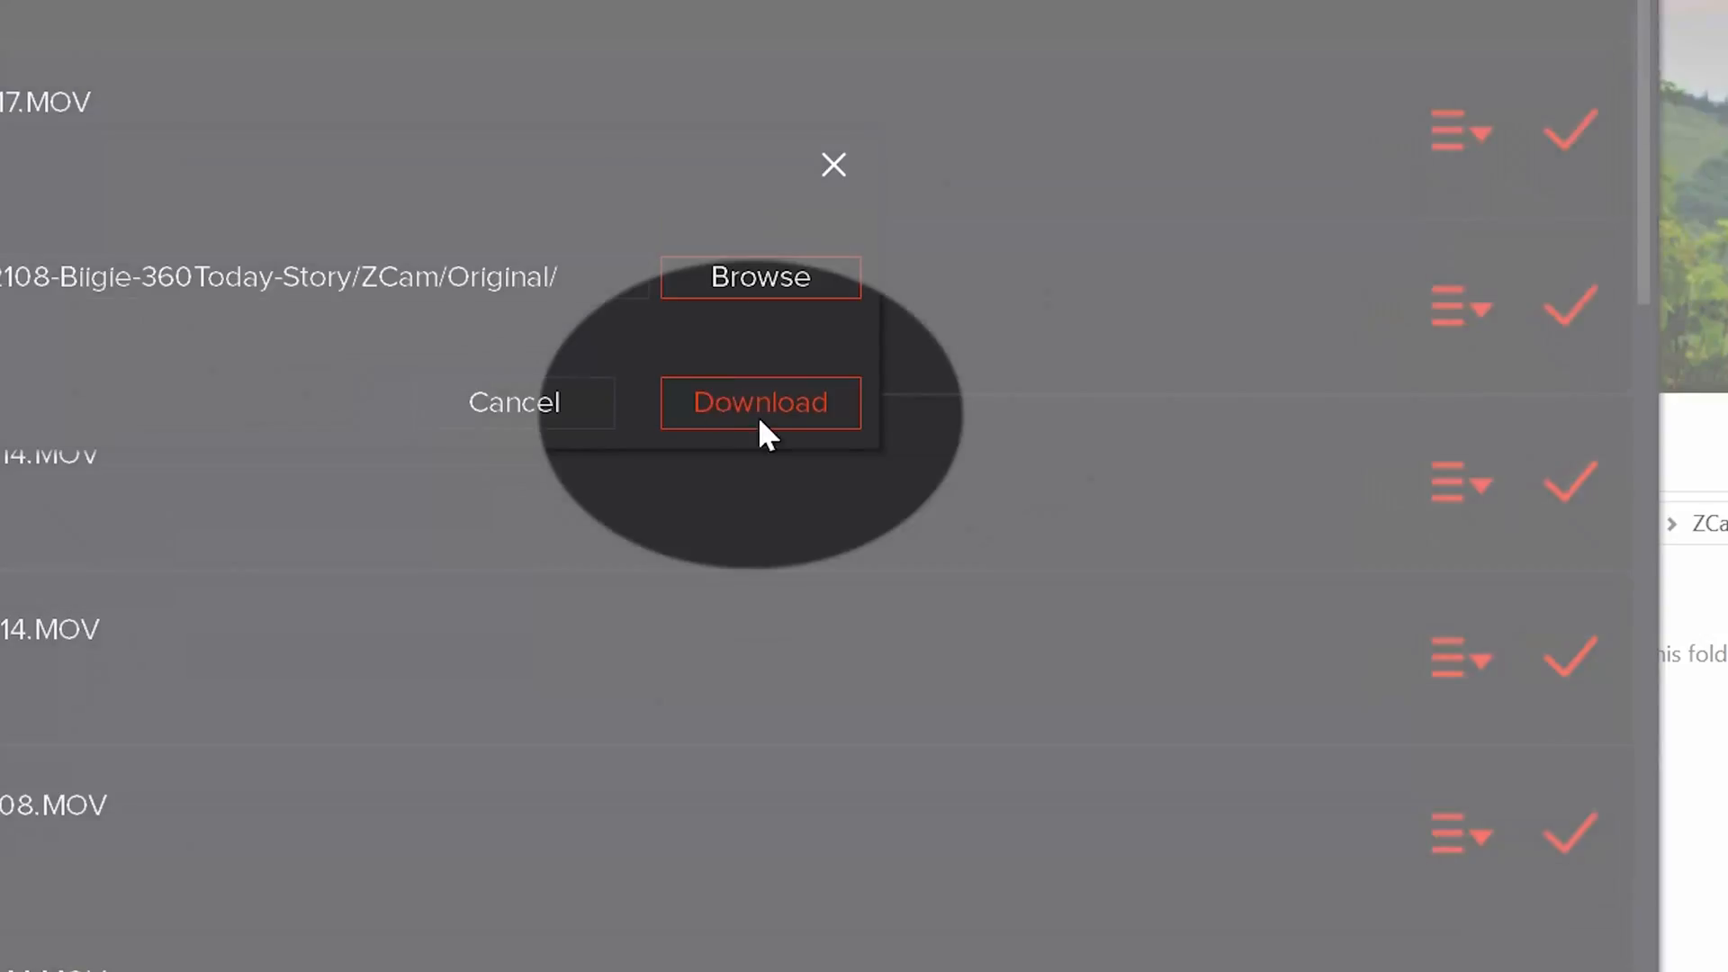
pyautogui.click(759, 401)
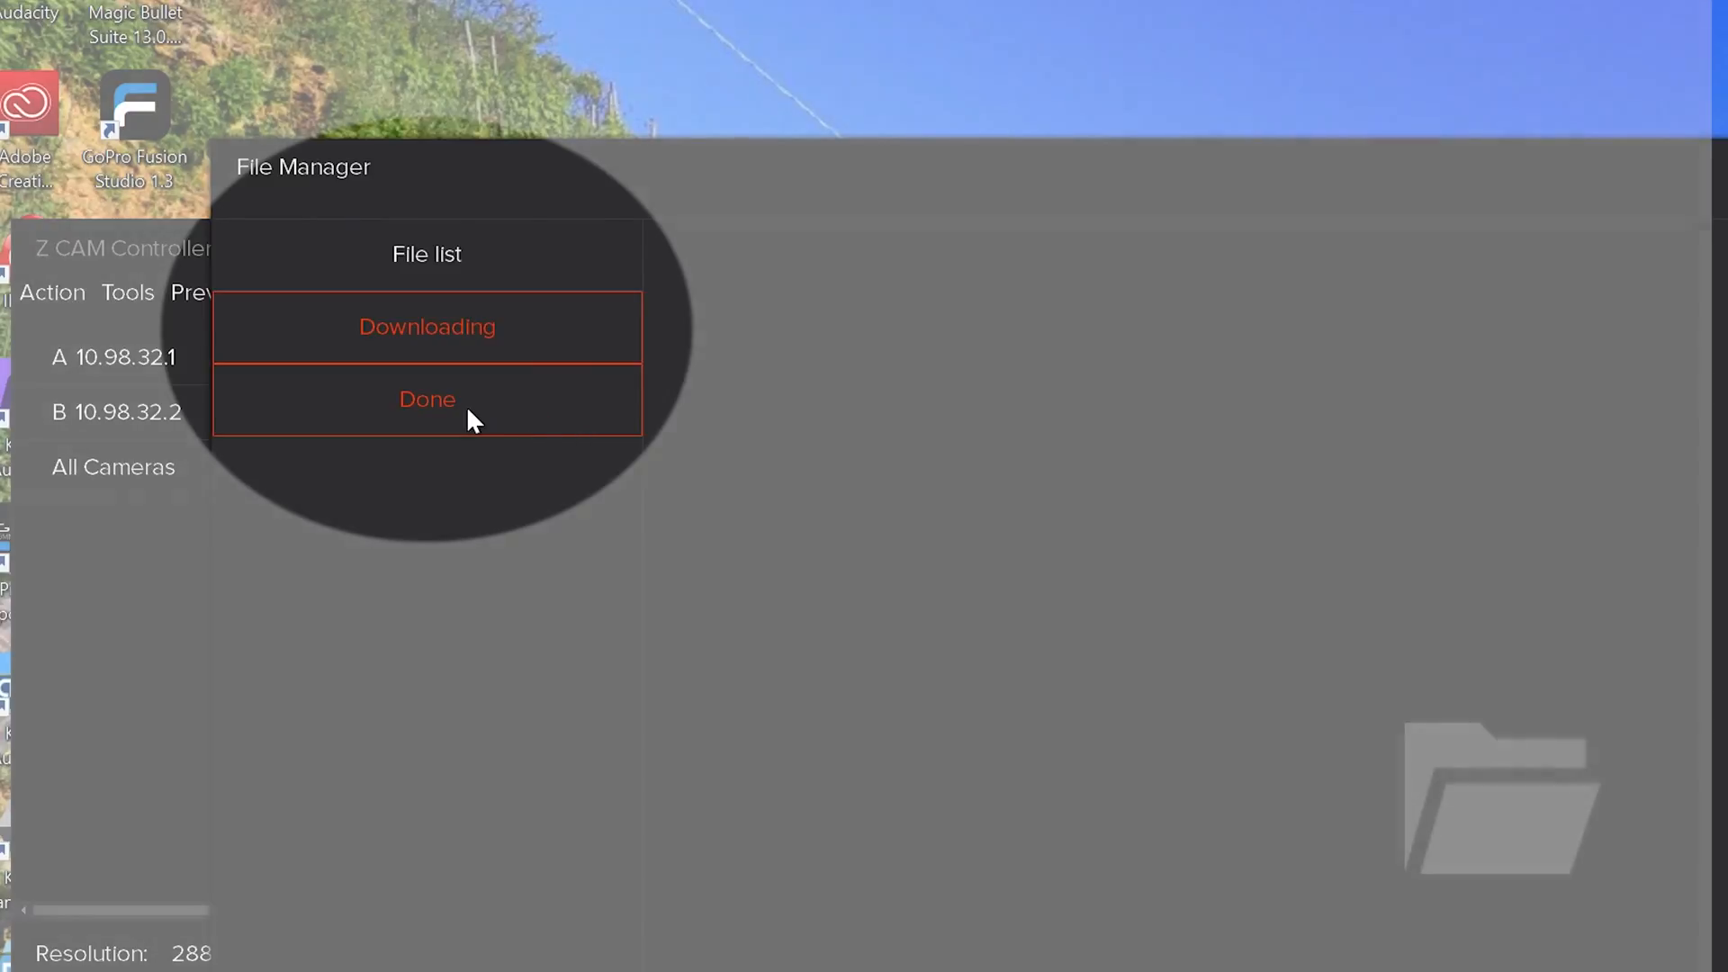
pyautogui.click(426, 400)
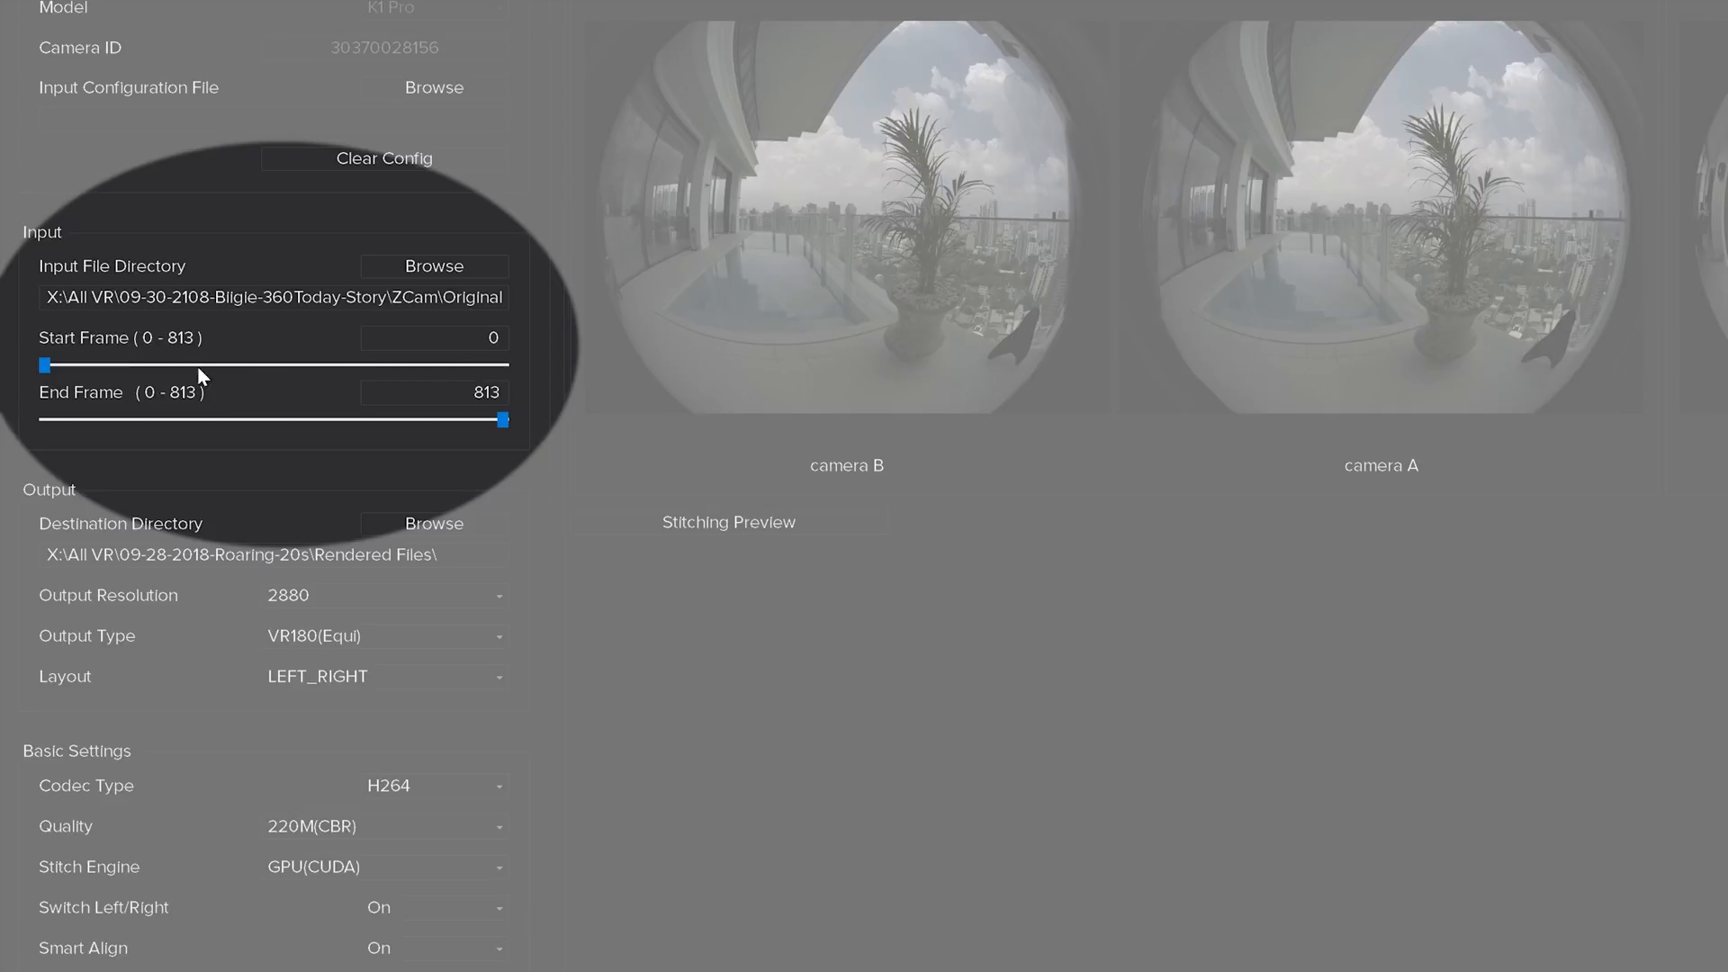
# Set the destination to Rendered Files with H264 codec and 2880 output resolution.
pyautogui.scroll(-3)
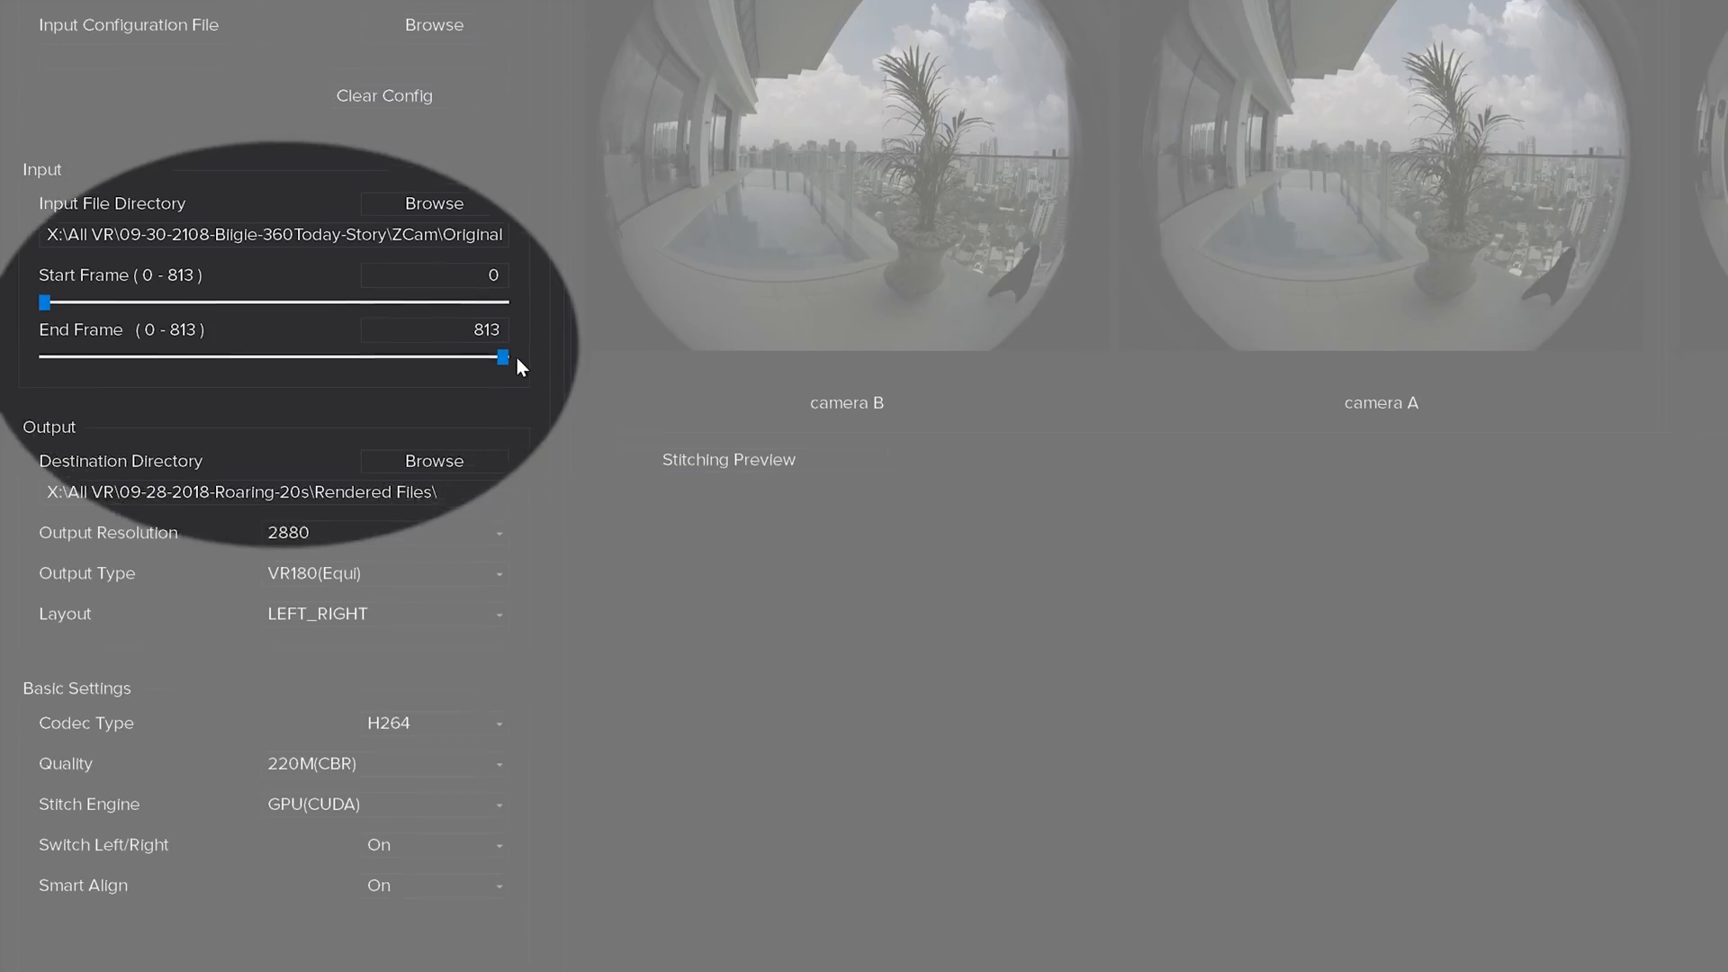
pyautogui.scroll(-3)
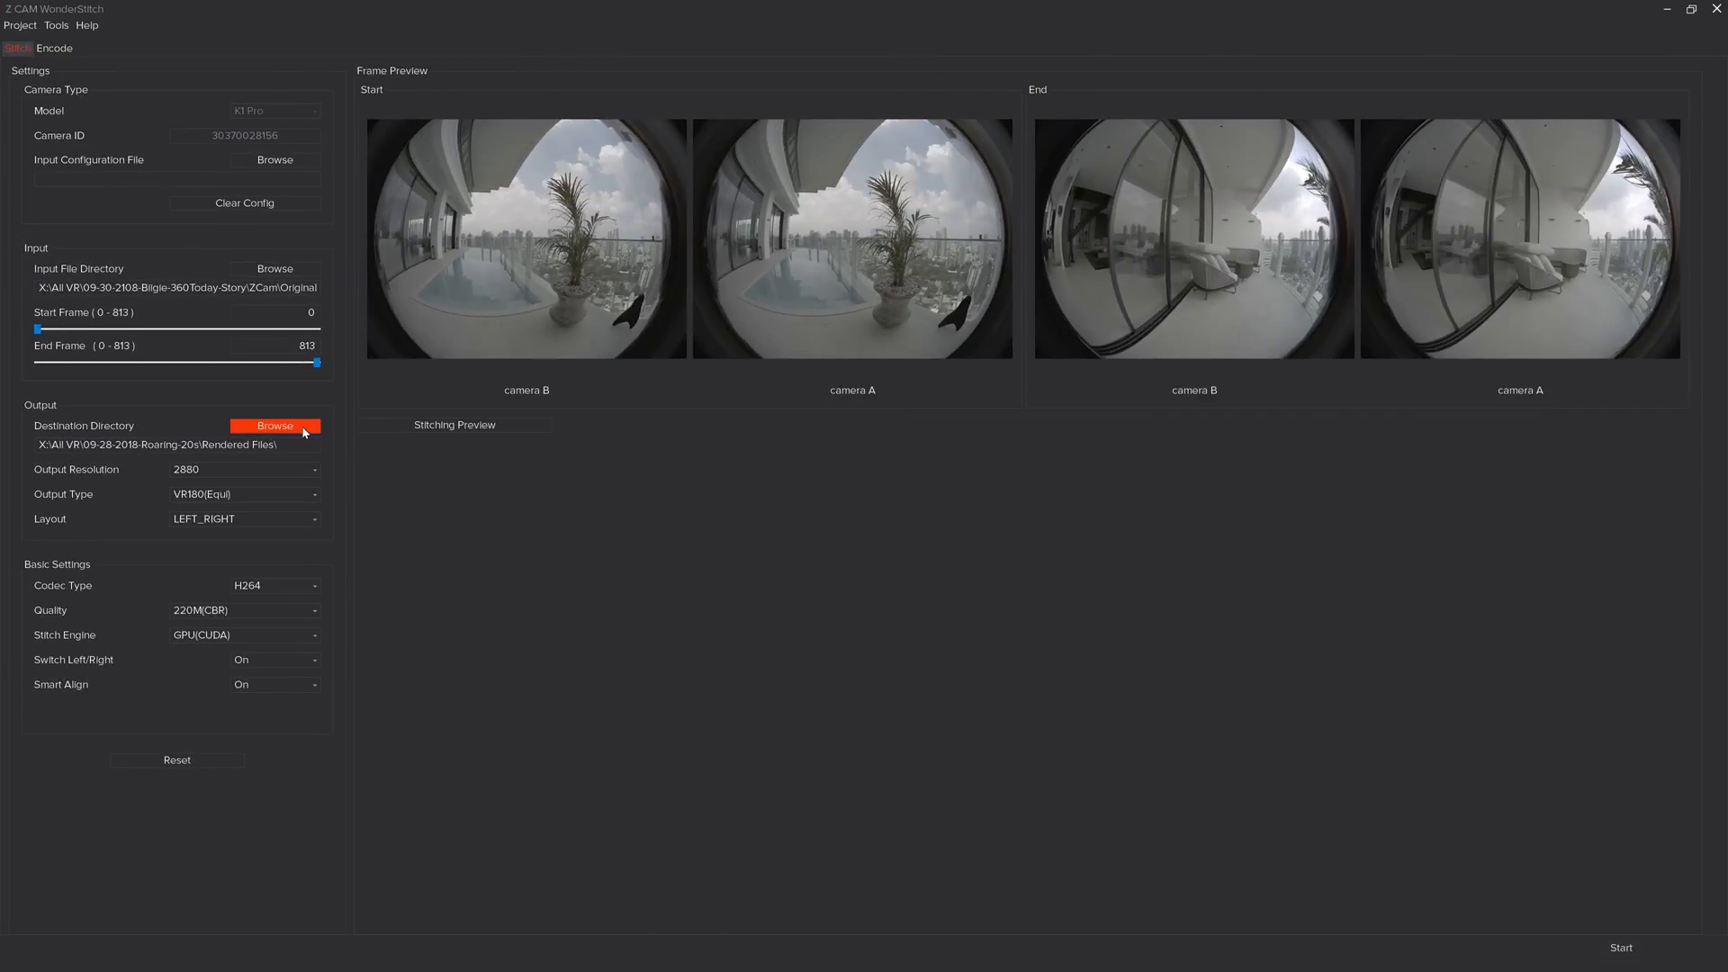
pyautogui.click(274, 429)
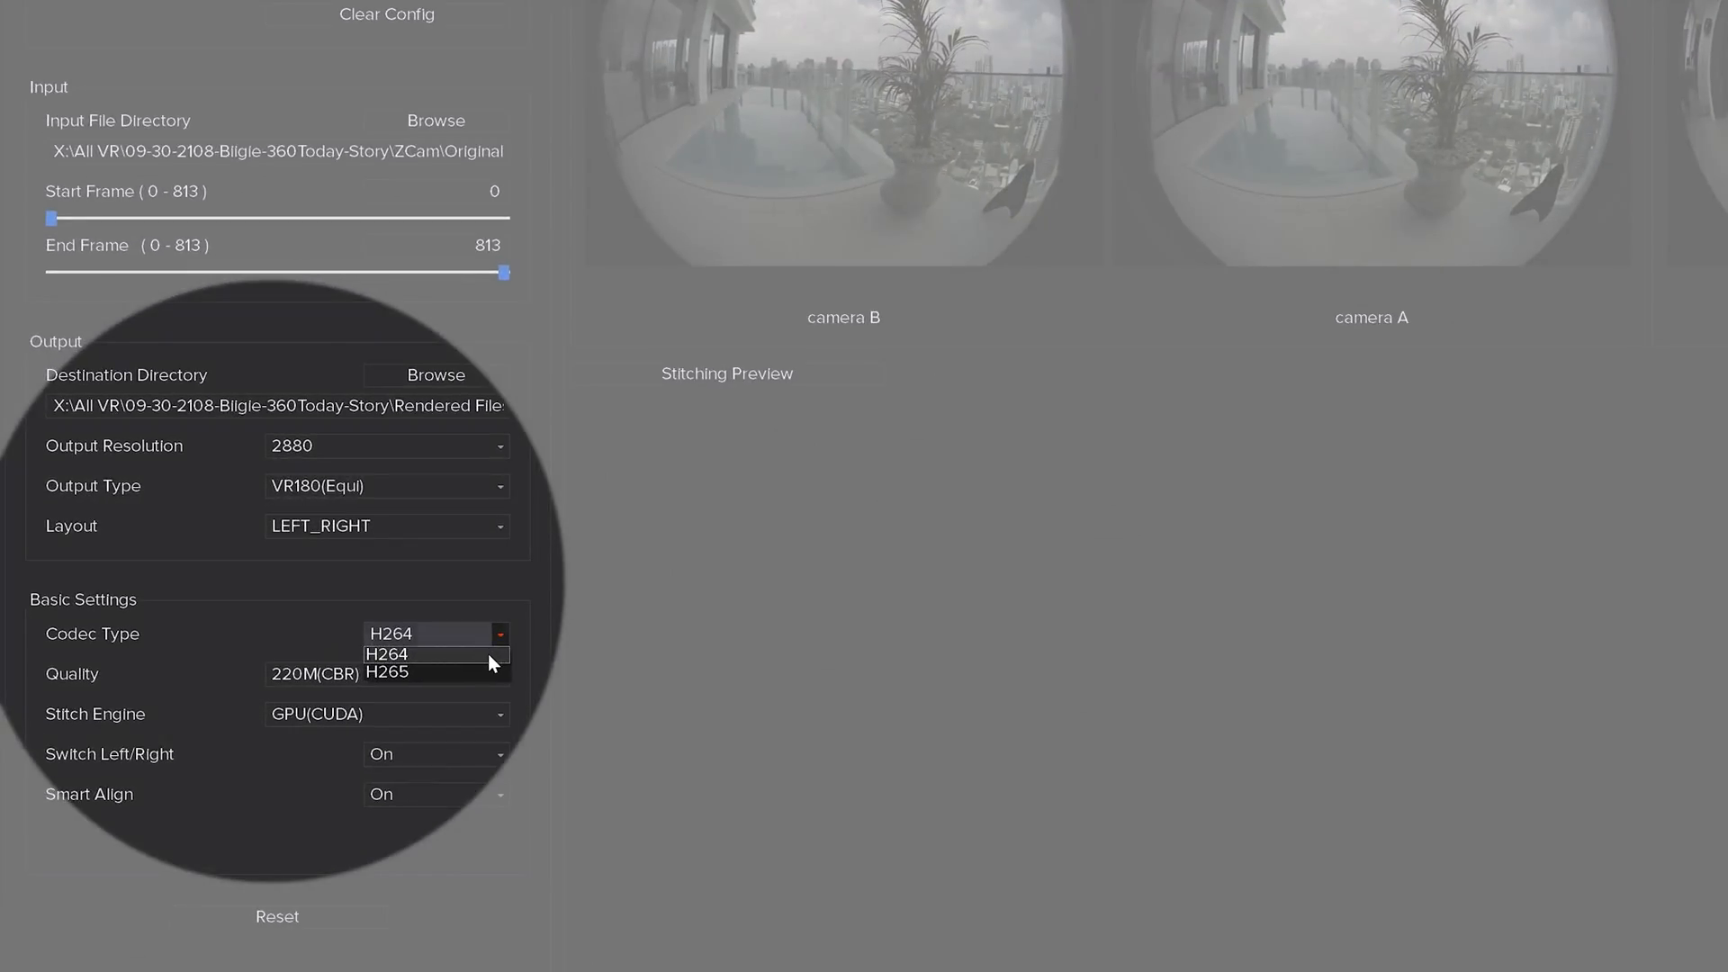
pyautogui.click(436, 673)
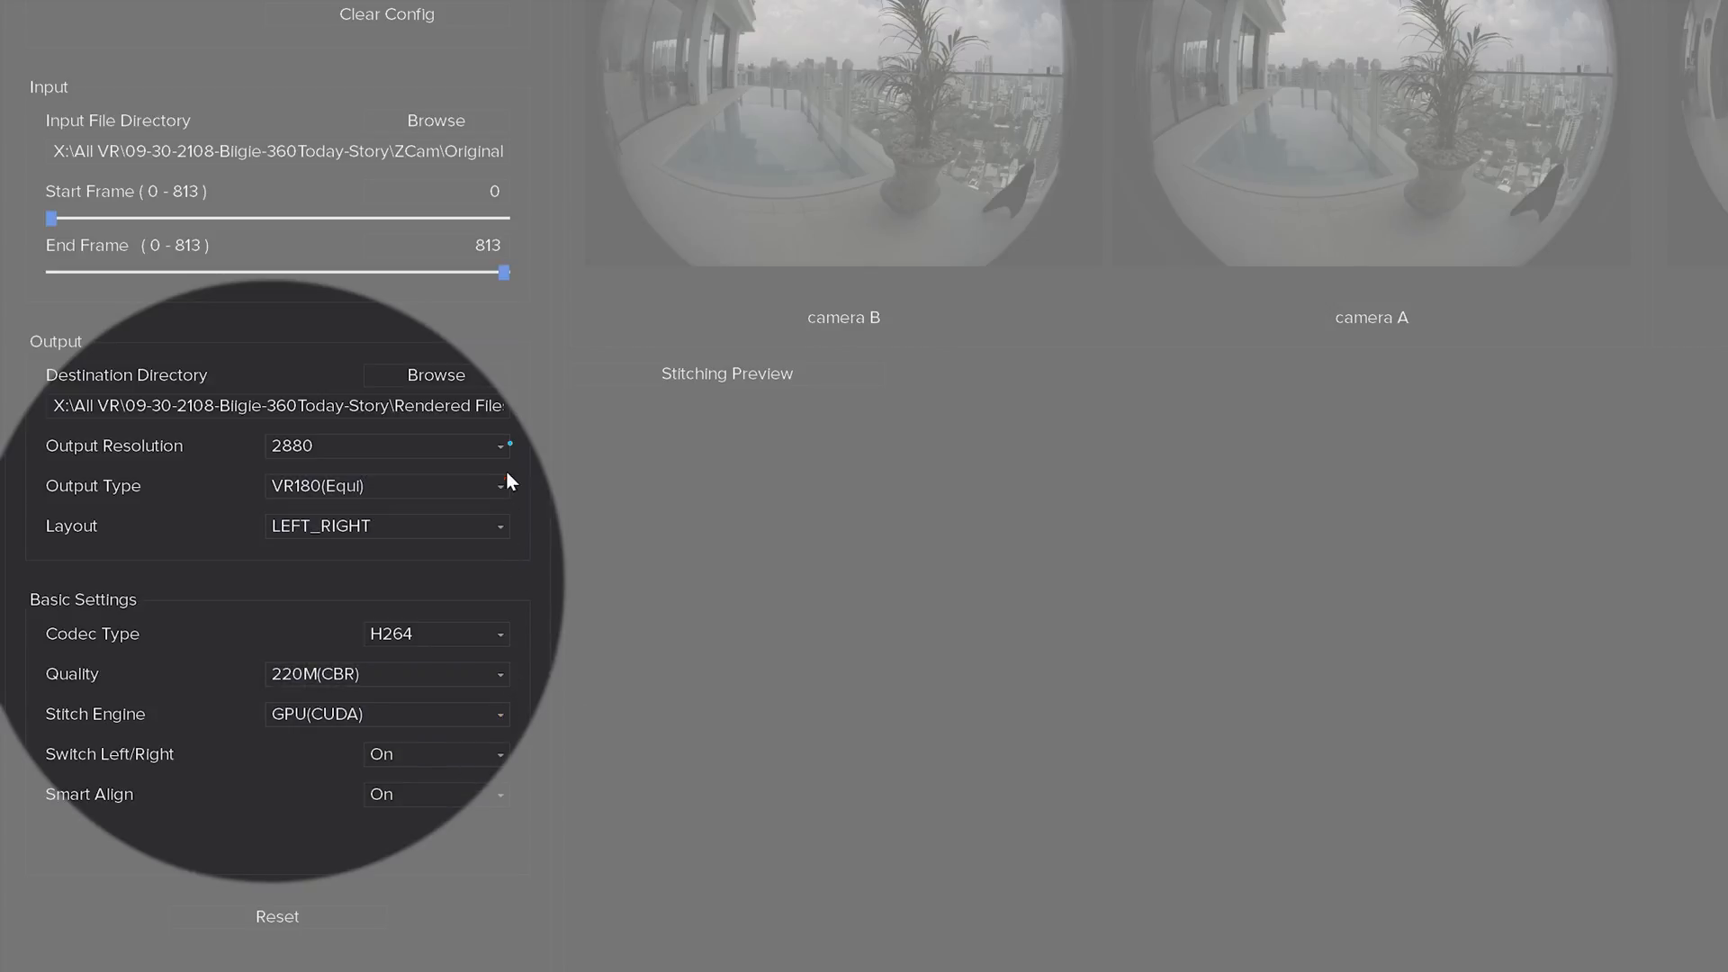
pyautogui.click(385, 444)
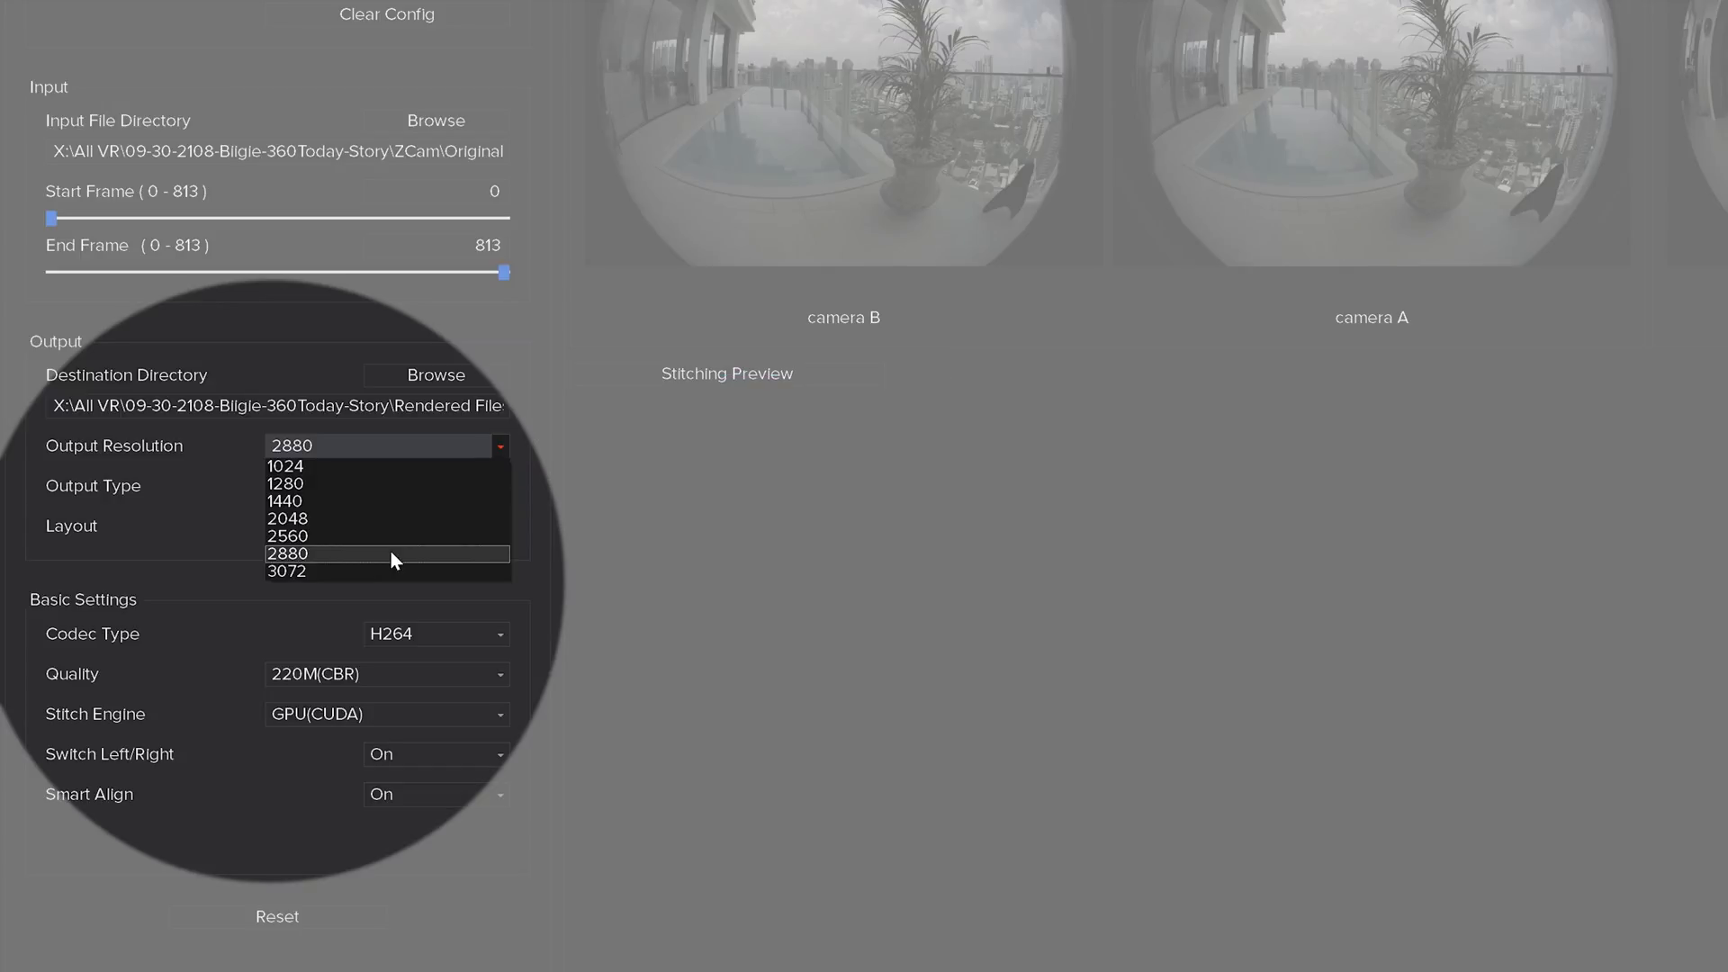
pyautogui.click(288, 553)
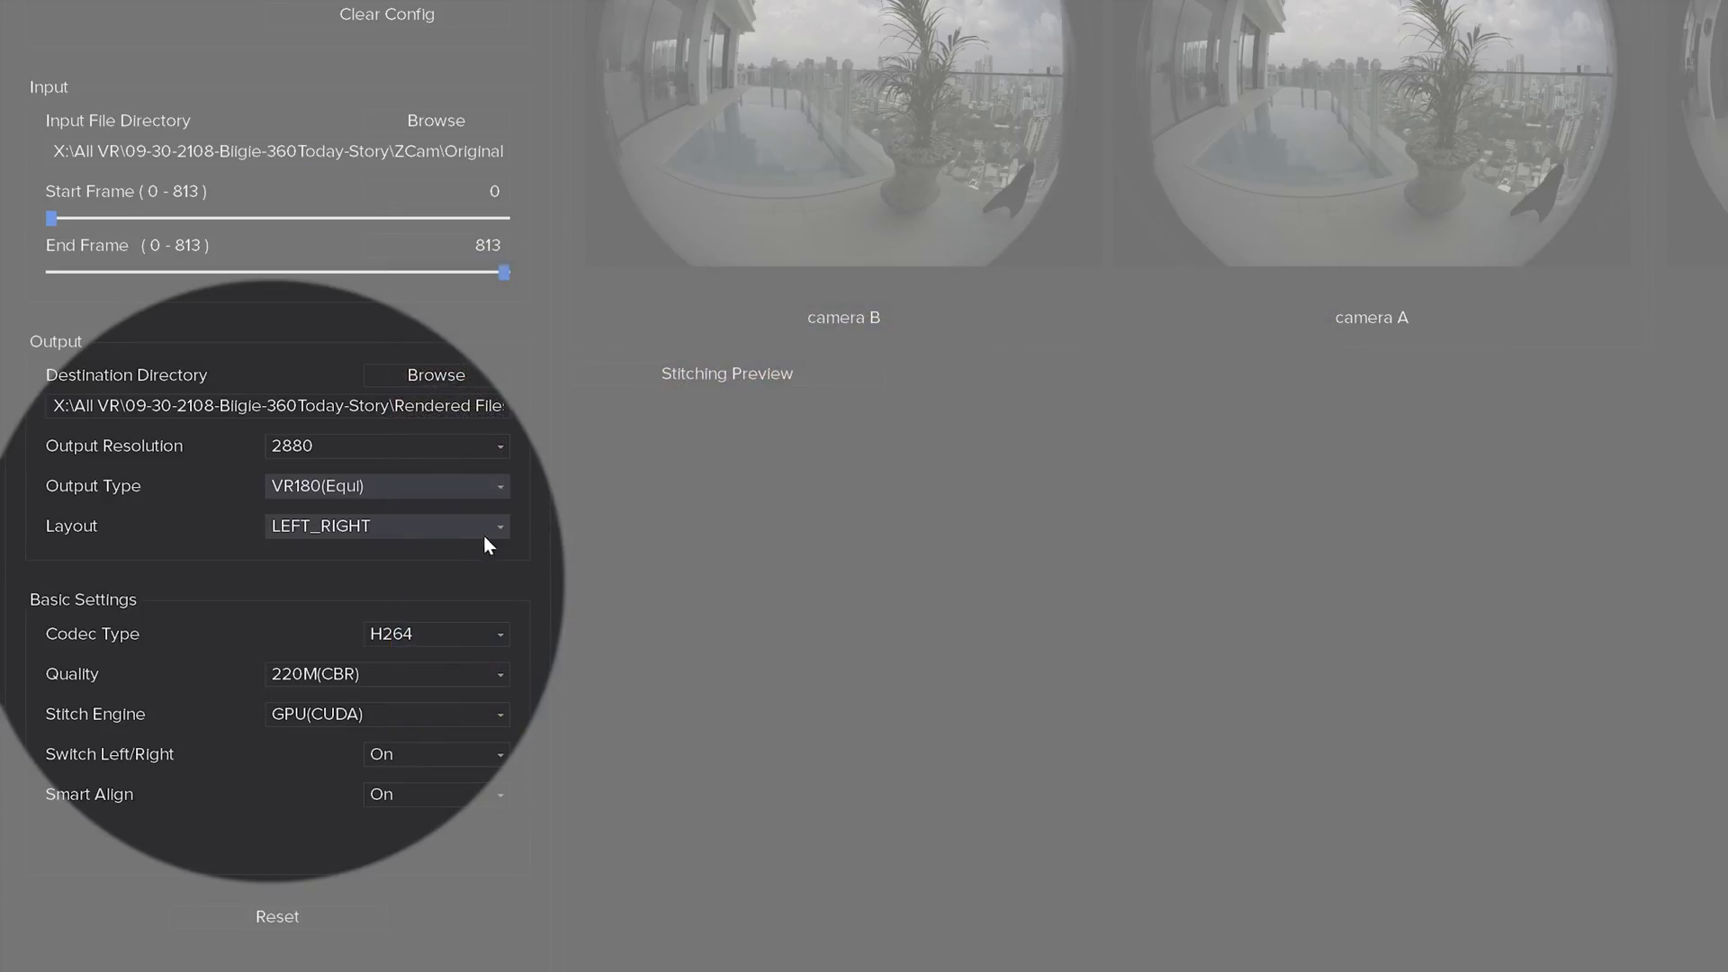
# Keep LEFT_RIGHT layout and GPU(CUDA) stitch engine, then run the stitch through frame 813.
pyautogui.click(385, 525)
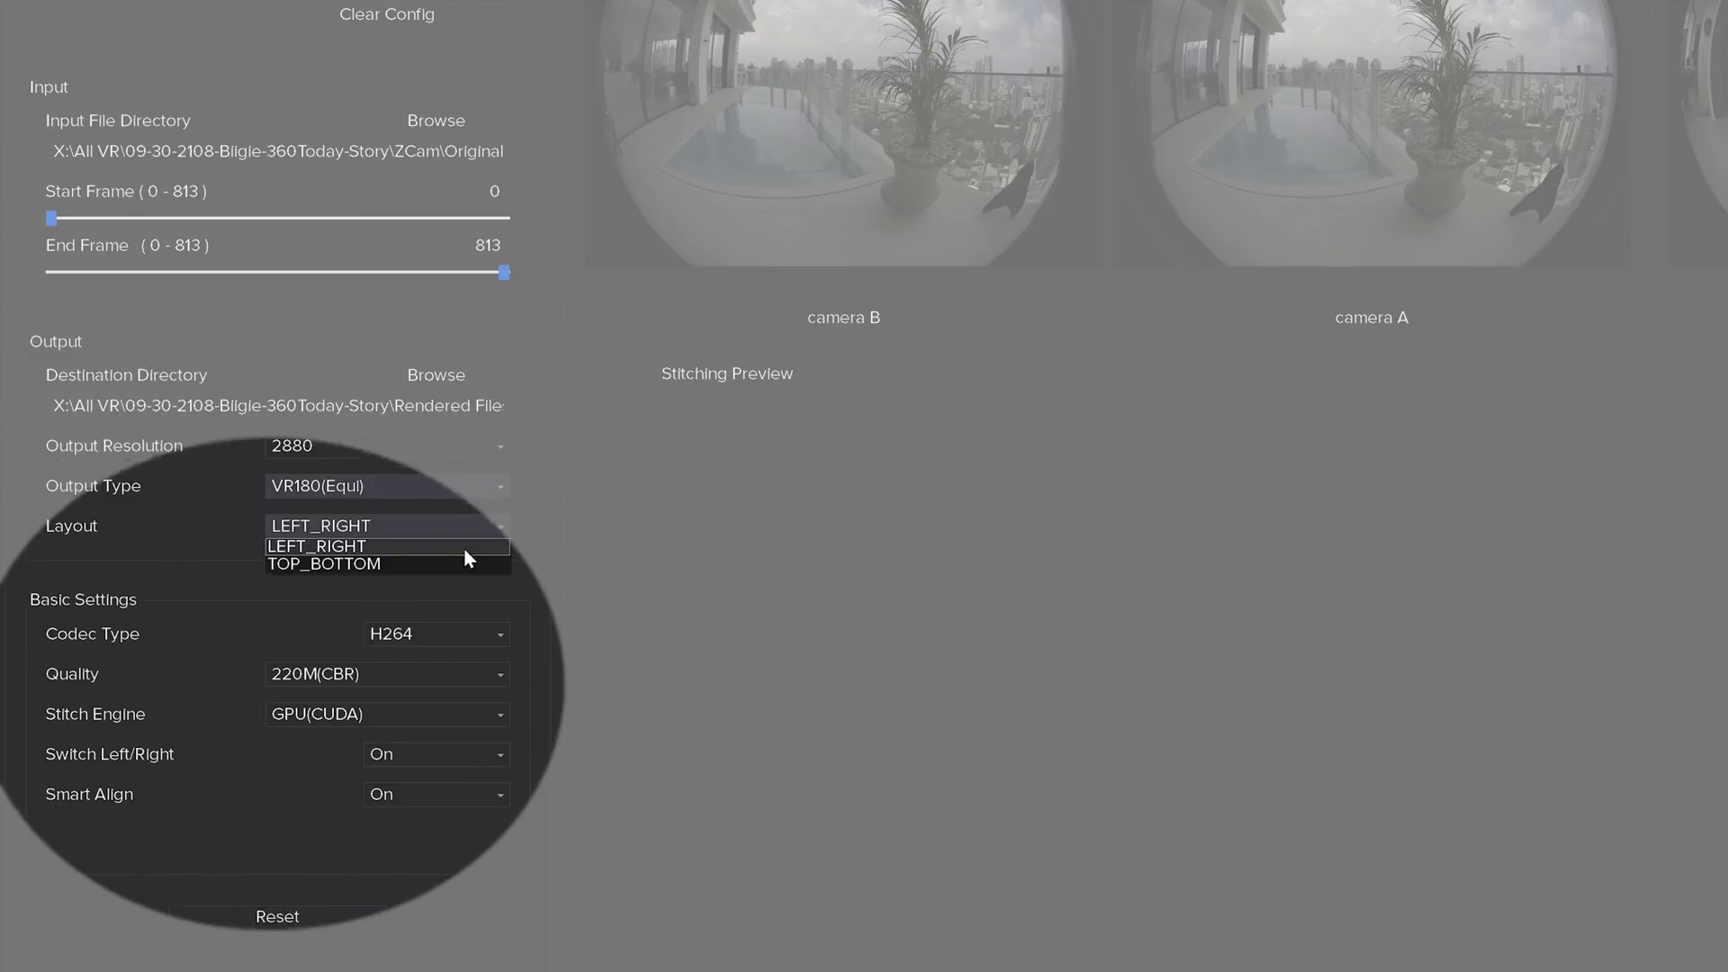
pyautogui.click(317, 545)
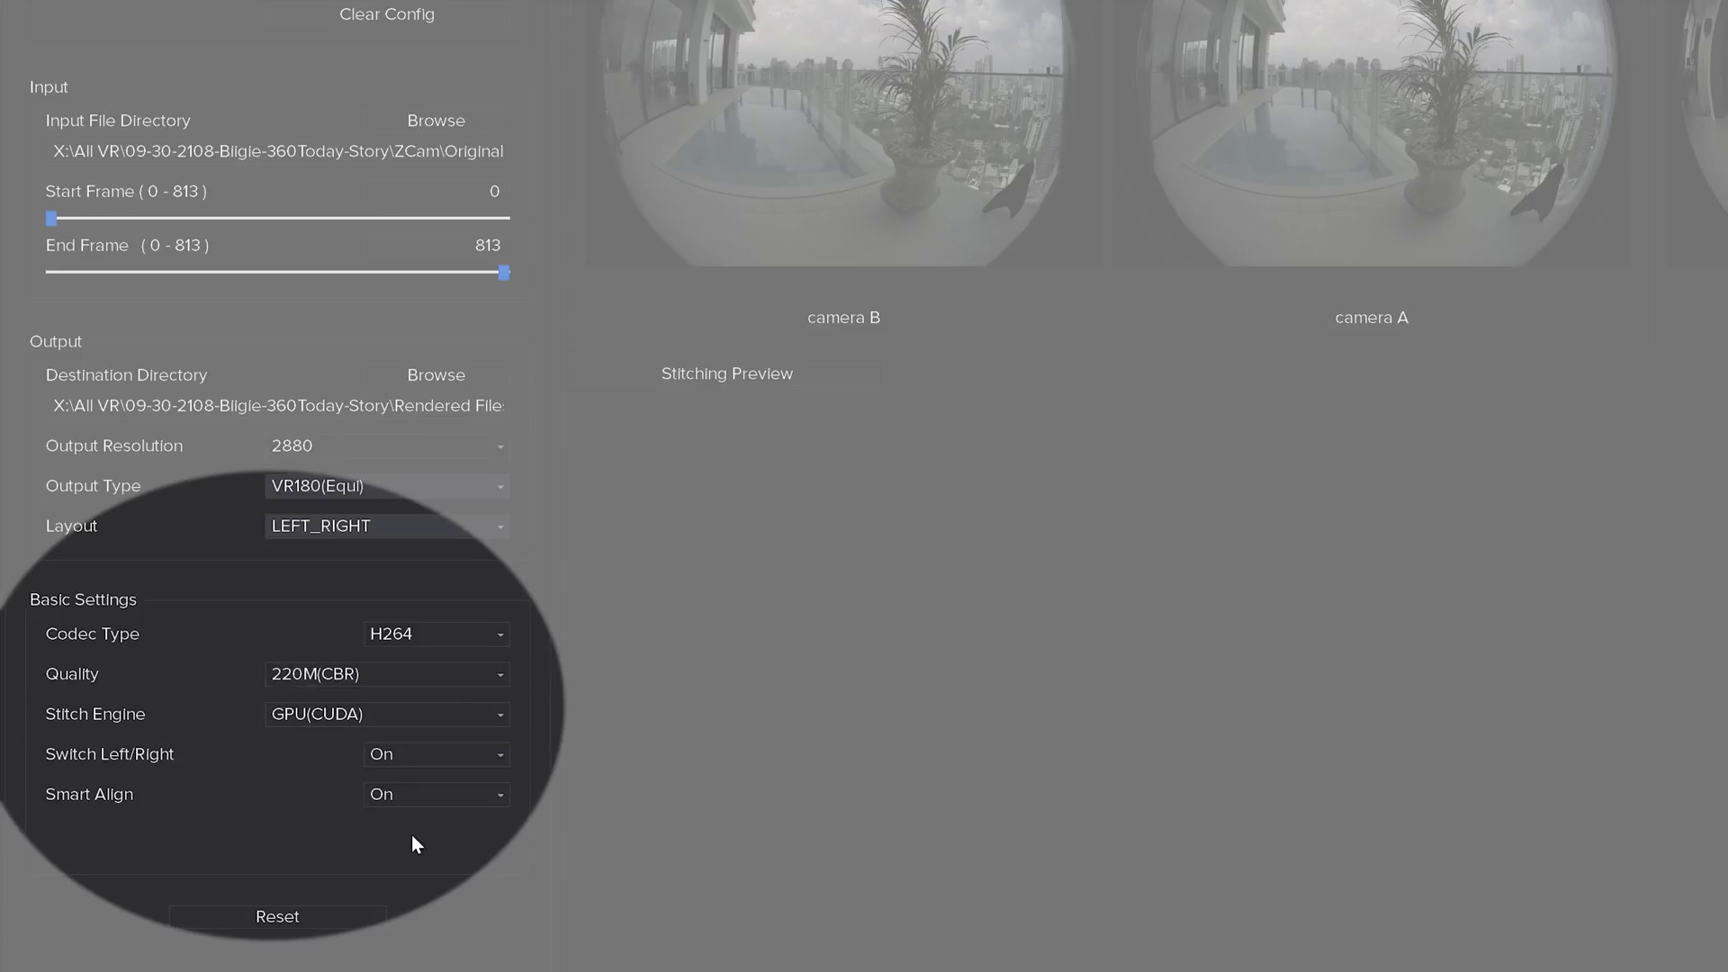
pyautogui.click(434, 634)
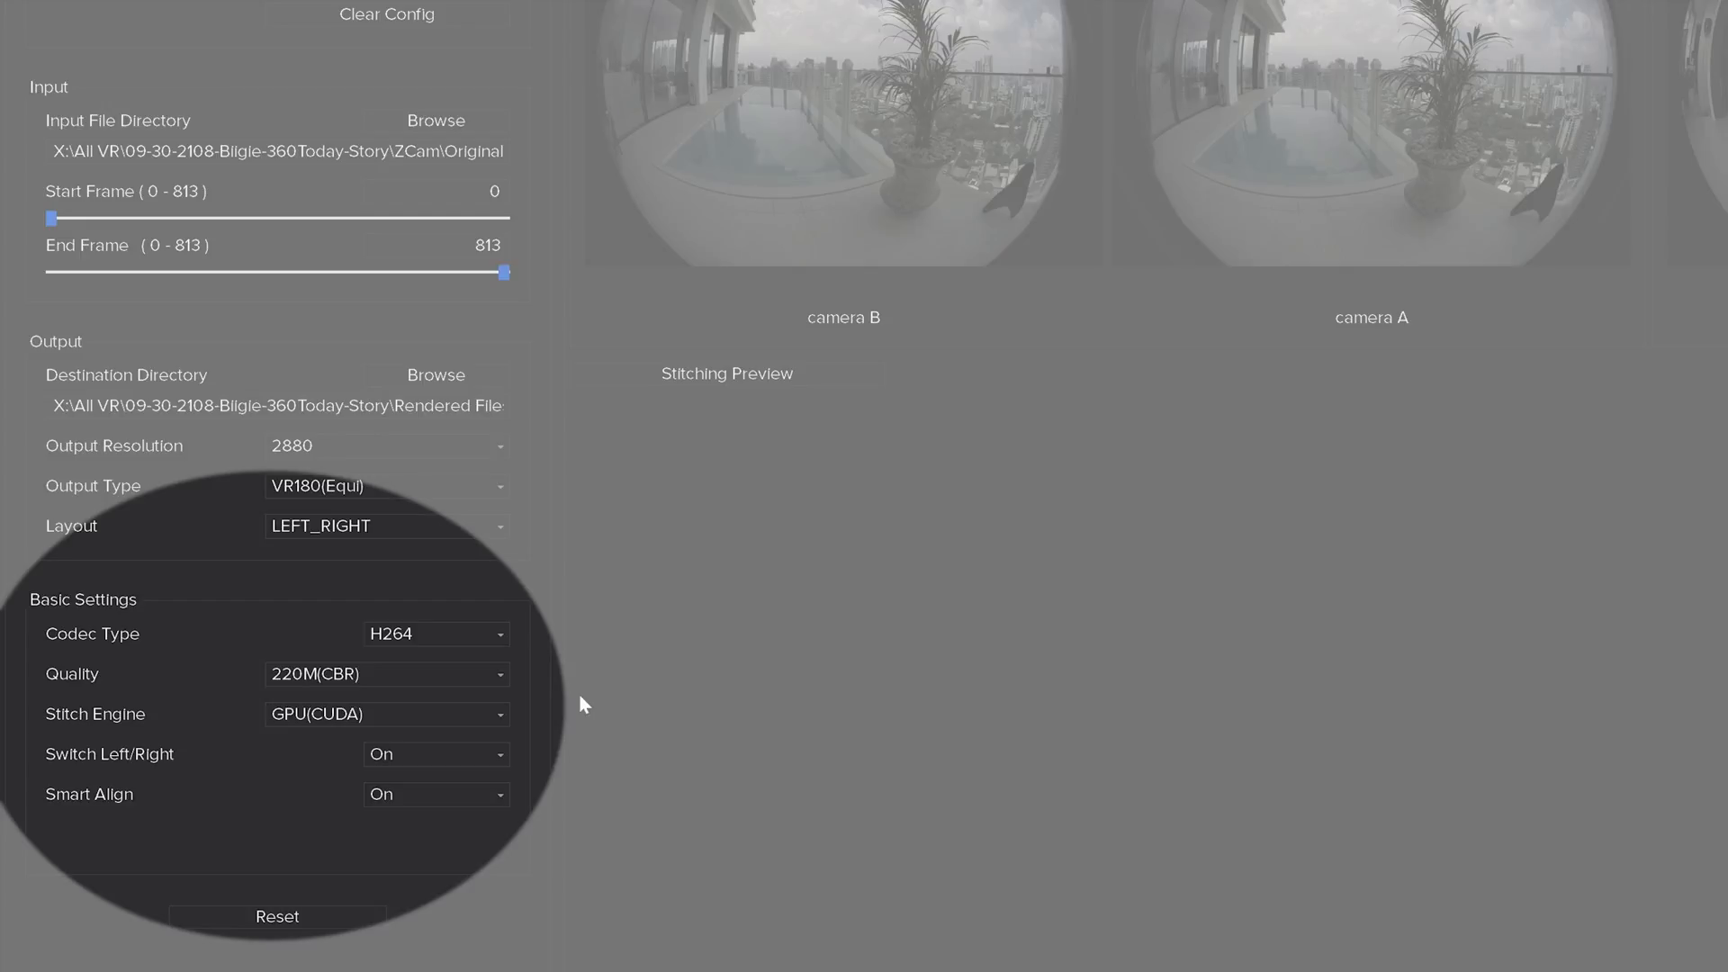
pyautogui.click(385, 713)
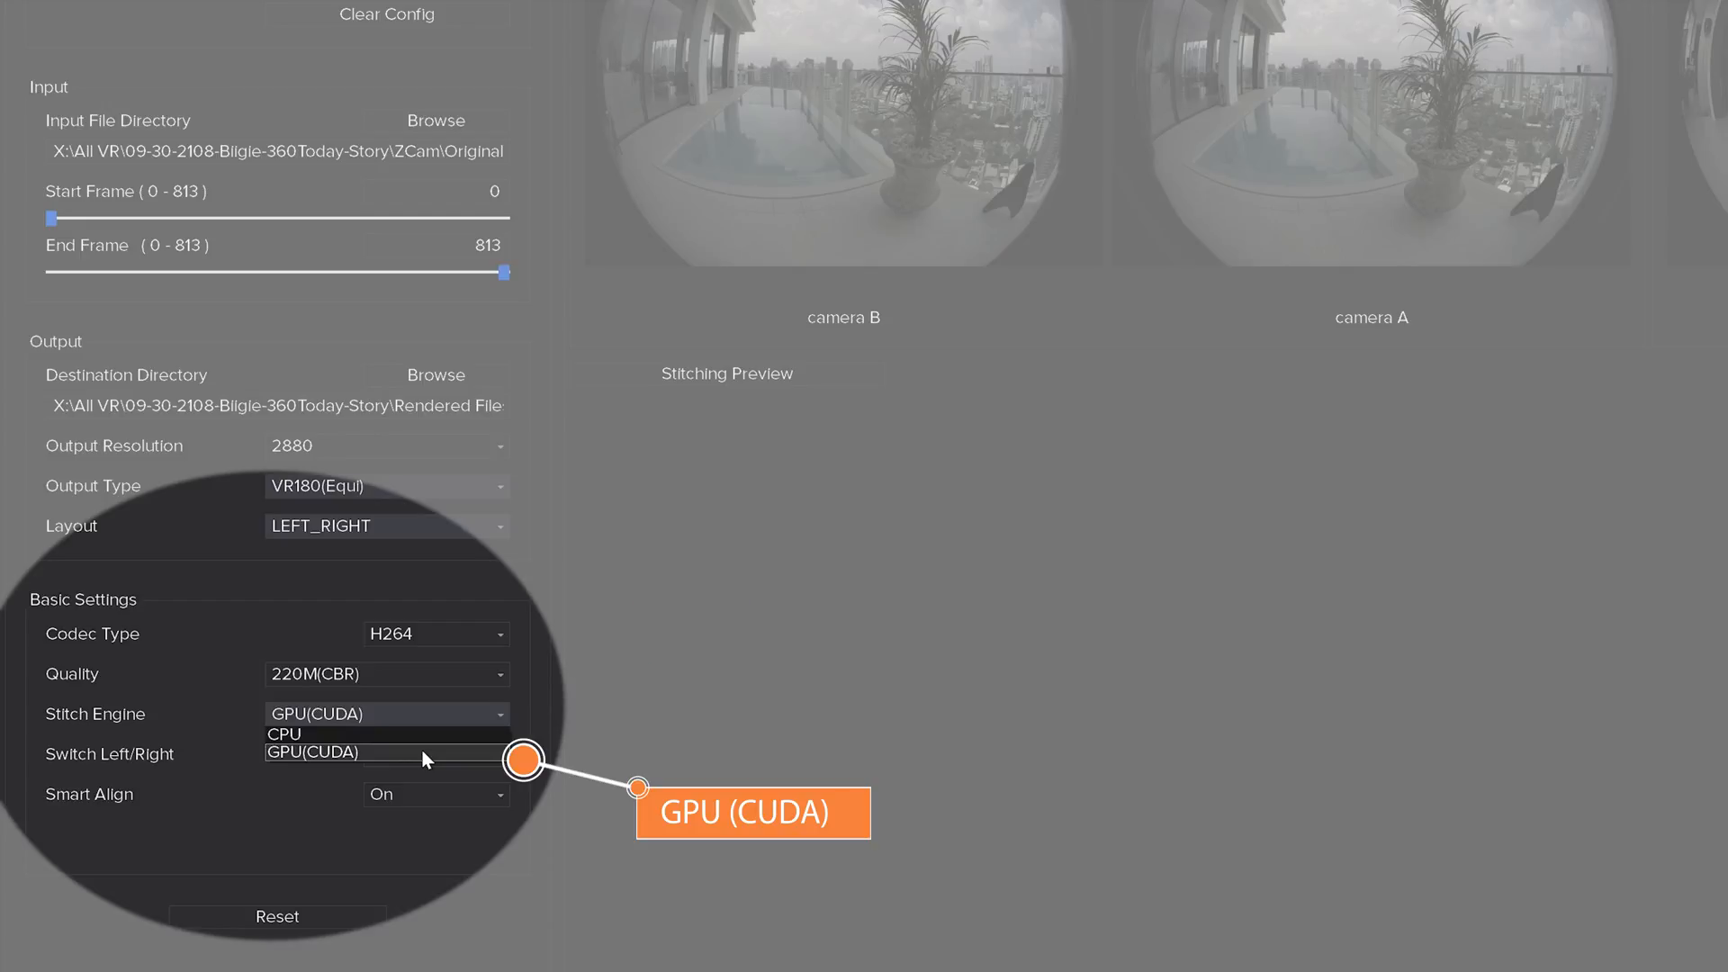
pyautogui.click(312, 752)
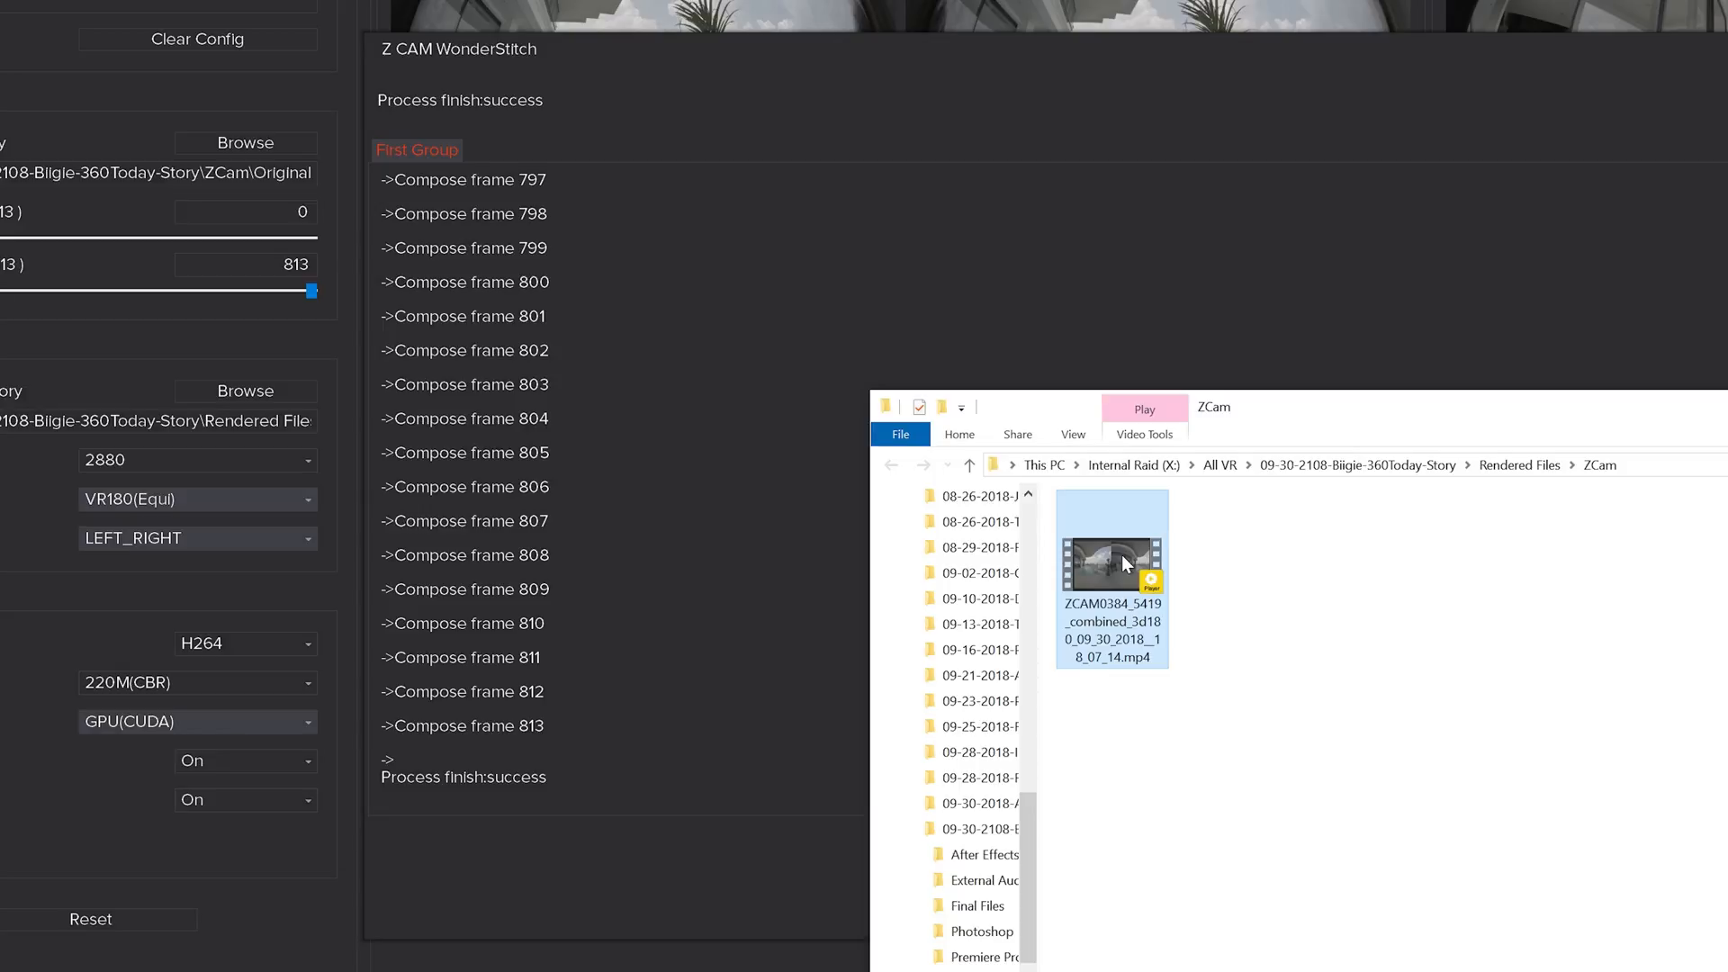
# Play the combined mp4 from the ZCam render folder in PotPlayer.
pyautogui.doubleClick(1110, 547)
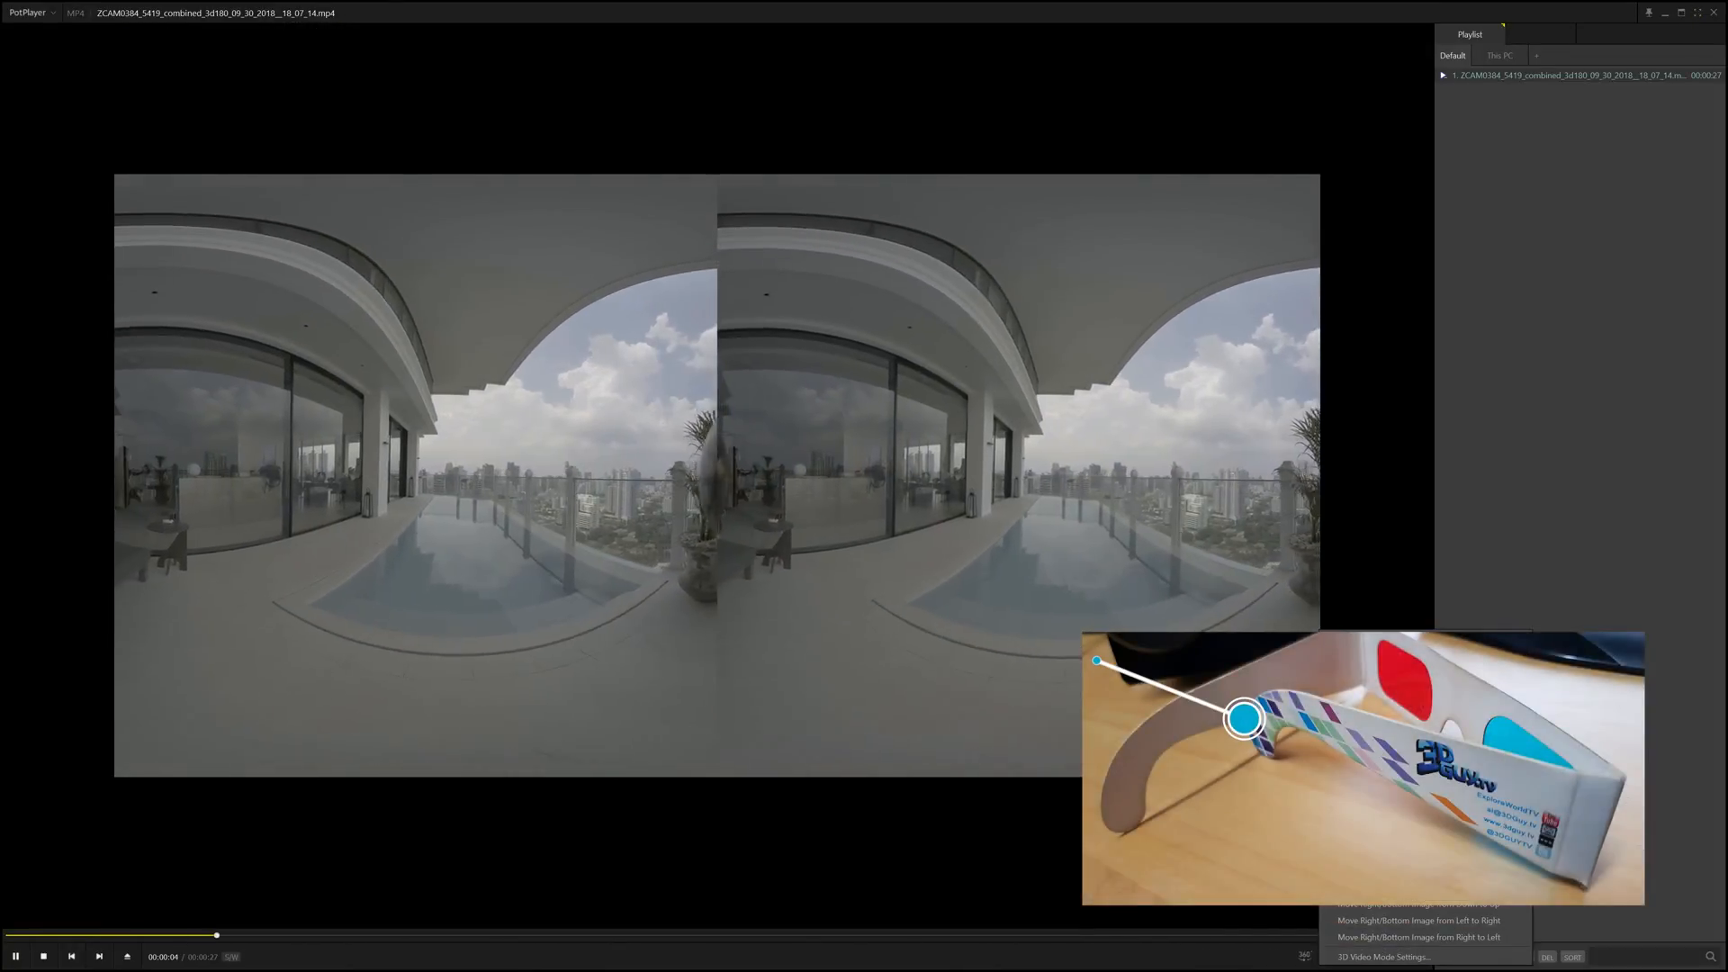
# Check the player's 3D video mode, then close the finished stitch log.
pyautogui.click(1404, 956)
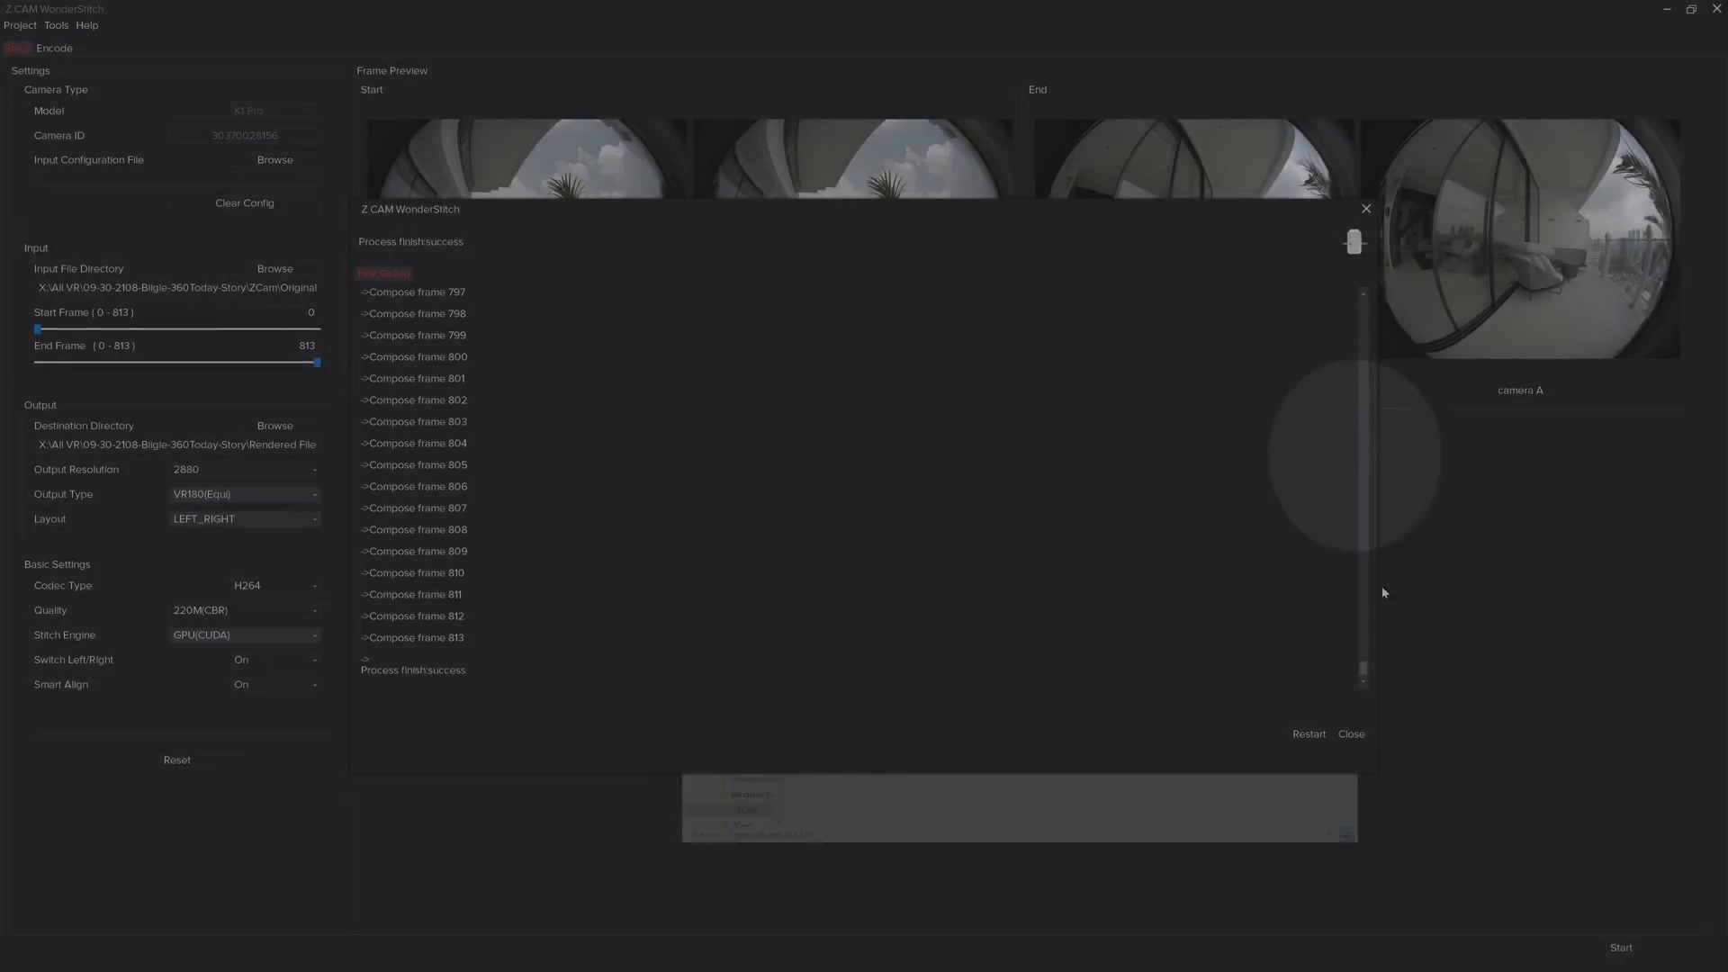
pyautogui.click(1351, 734)
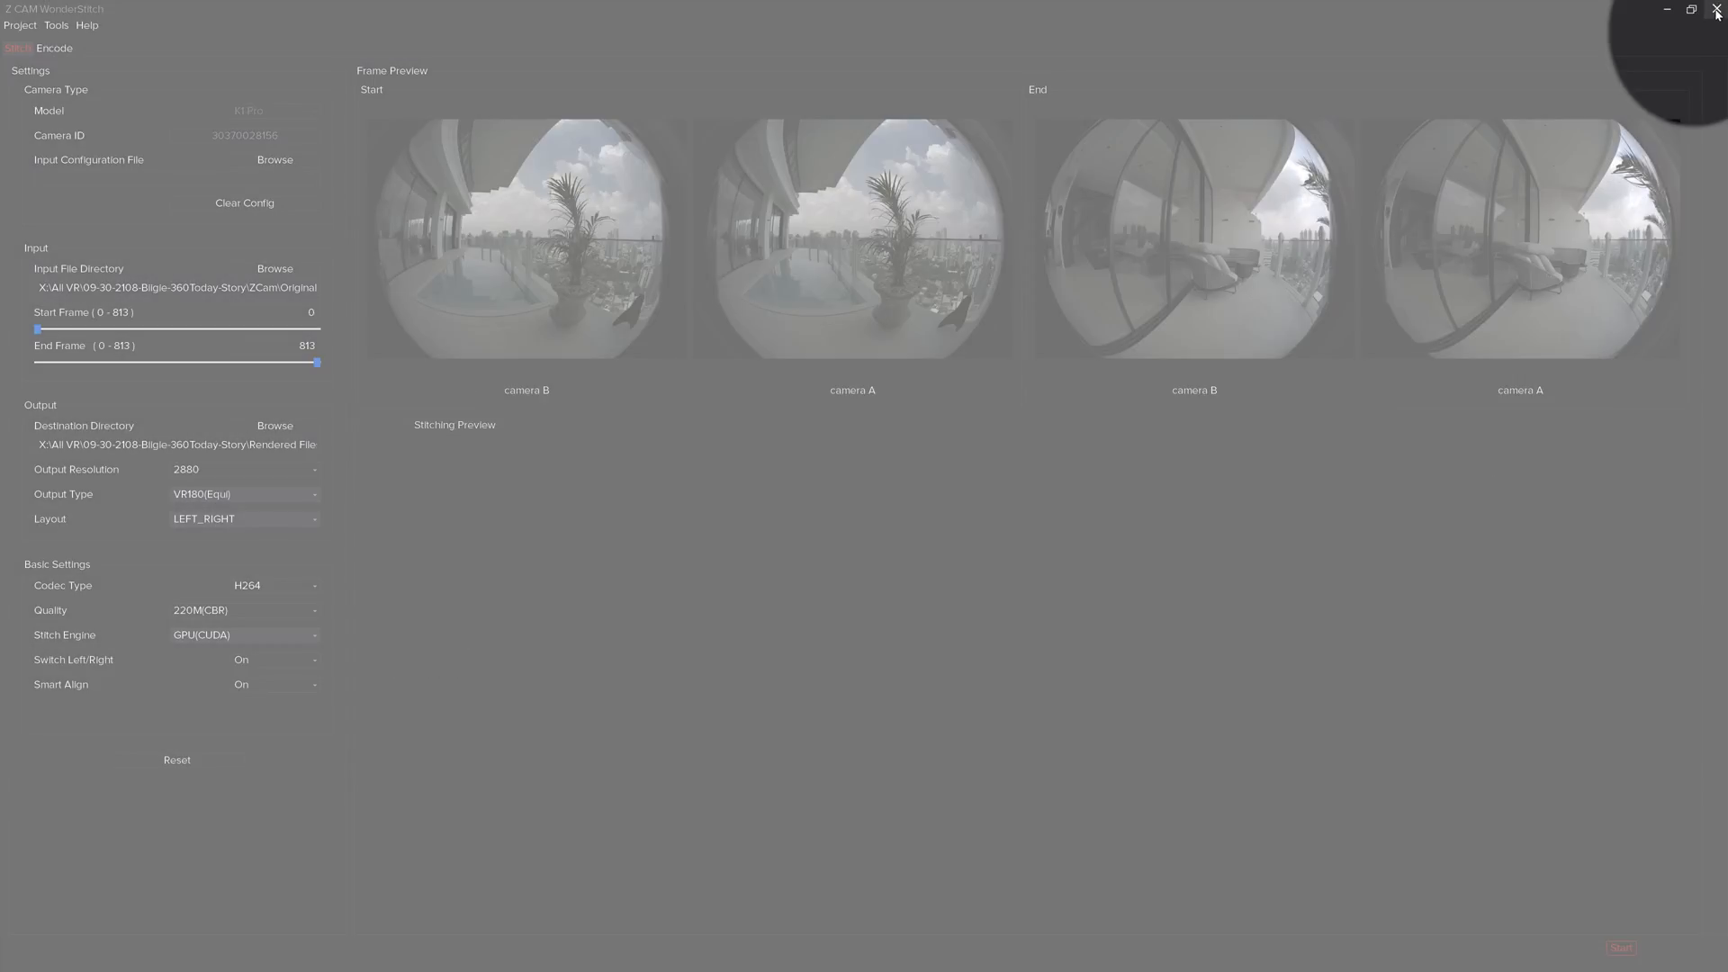